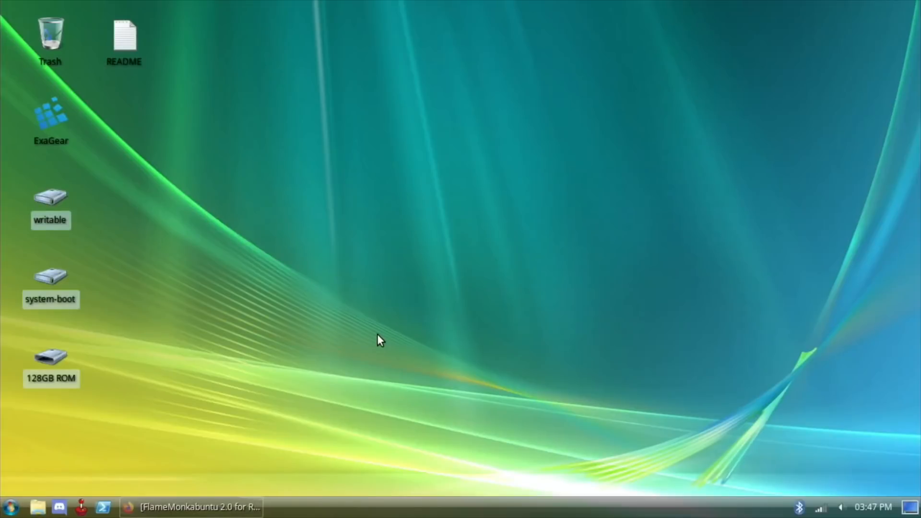
mouse_move(242, 376)
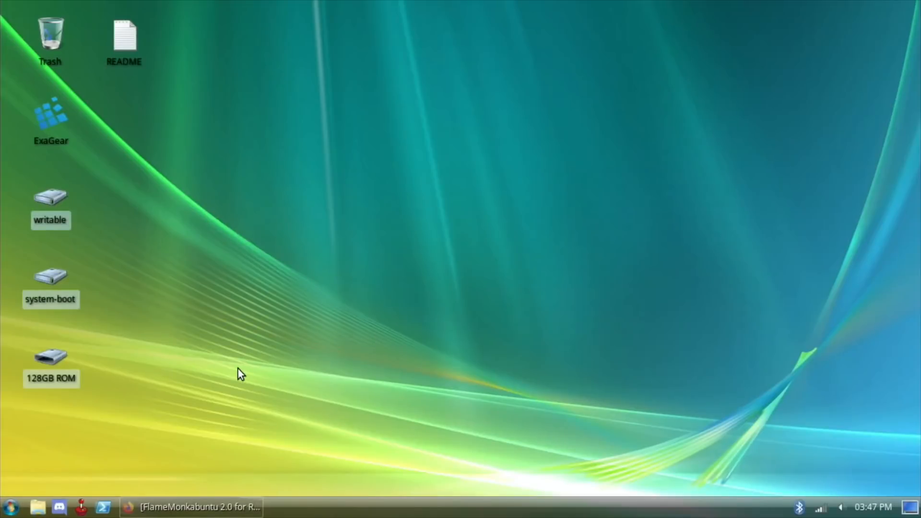
Step: Restore the Firefox window with the FlameMonkabuntu 2.0 Reddit post and zoom in on it
left_click(191, 506)
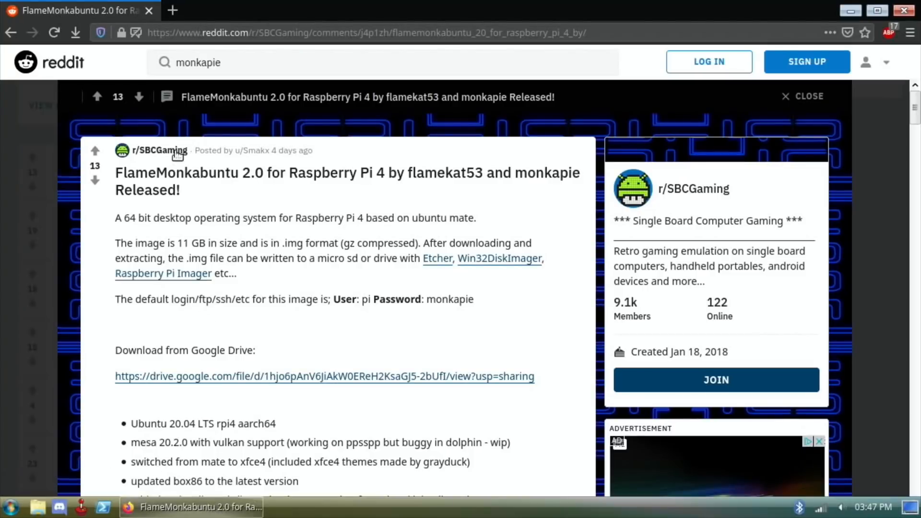
mouse_move(231, 197)
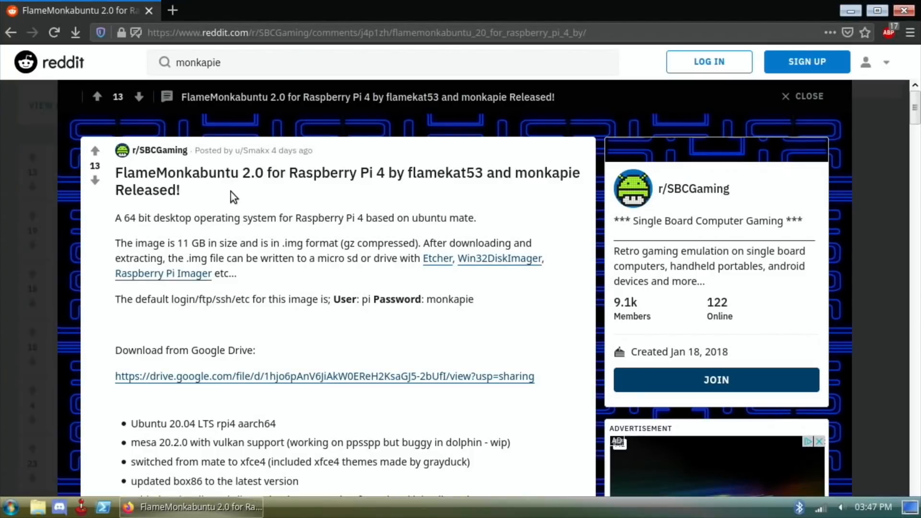
mouse_move(311, 343)
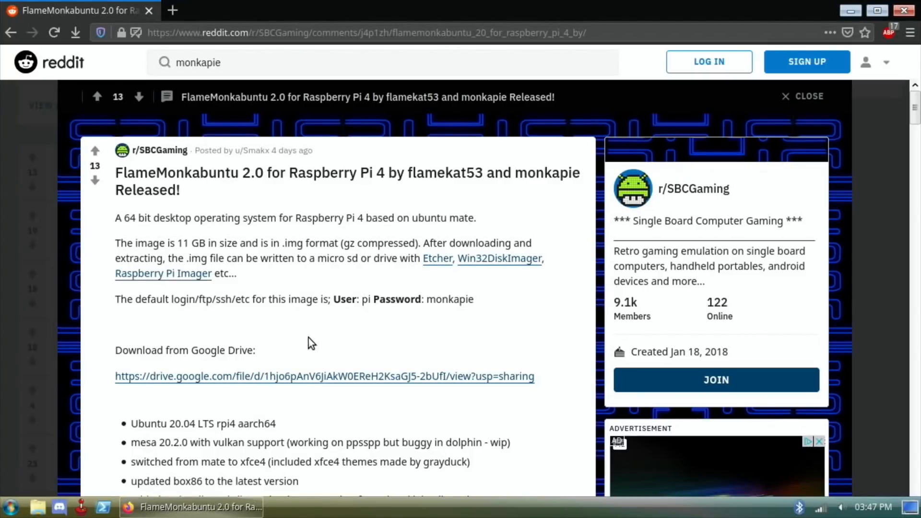
mouse_move(346, 302)
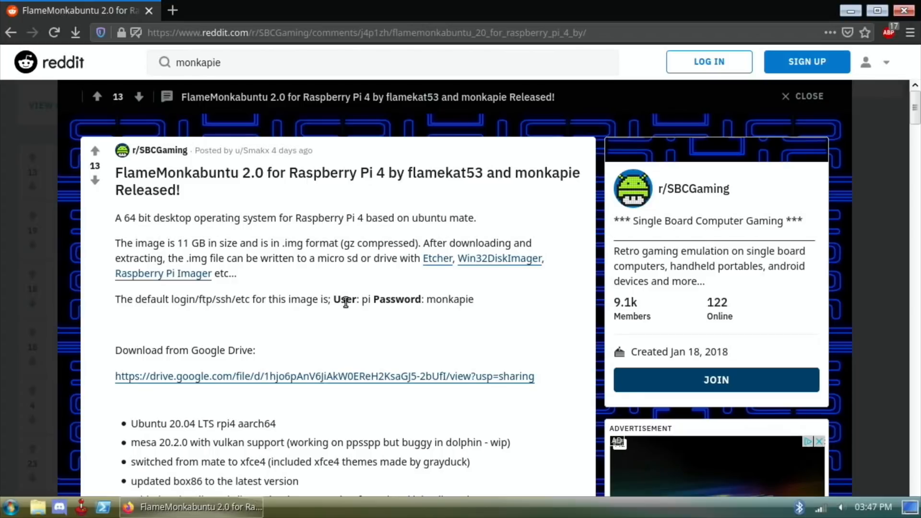
key("ctrl+plus")
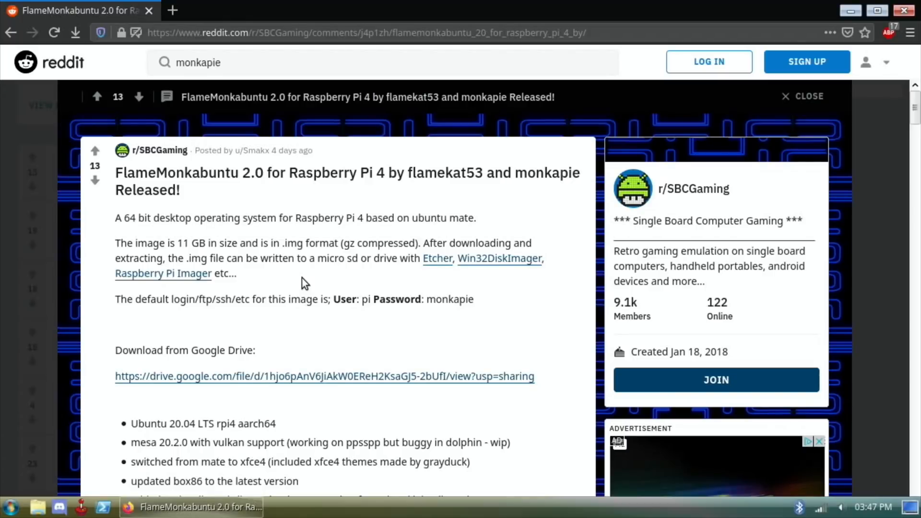
mouse_move(276, 272)
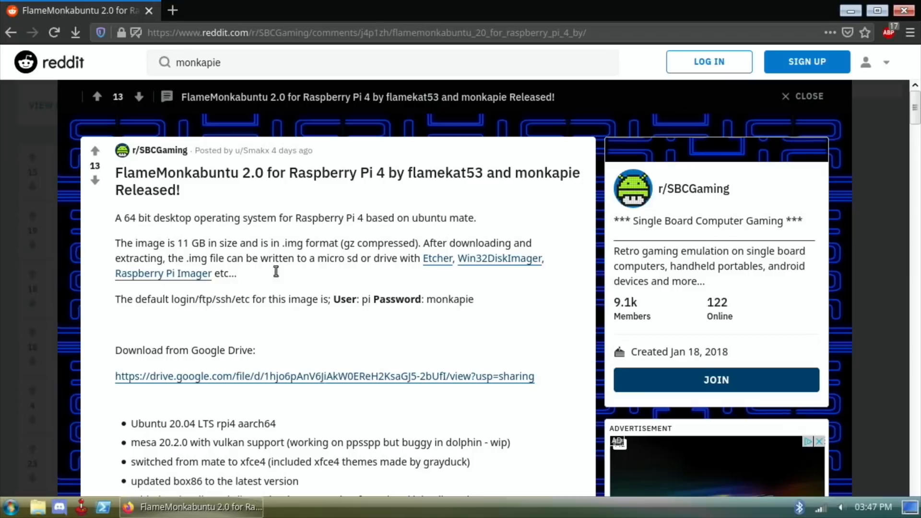
mouse_move(252, 253)
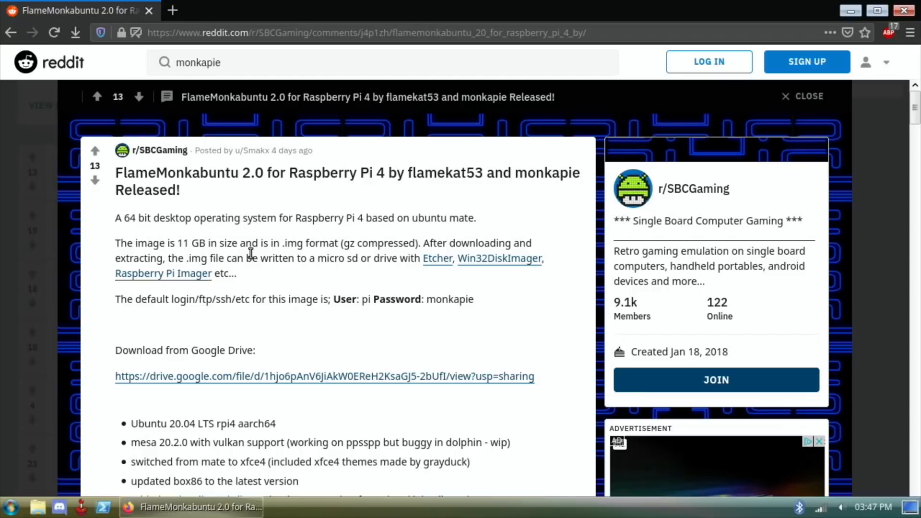
mouse_move(99, 267)
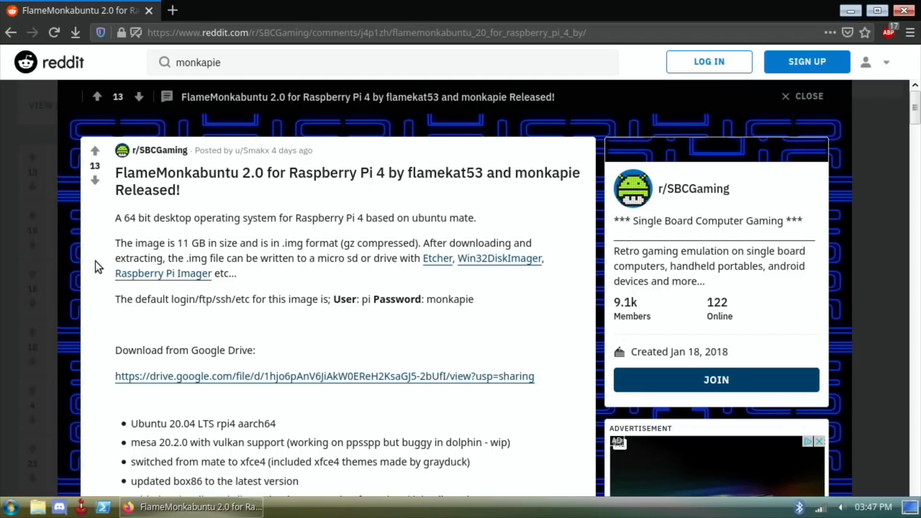
scroll("down", 3)
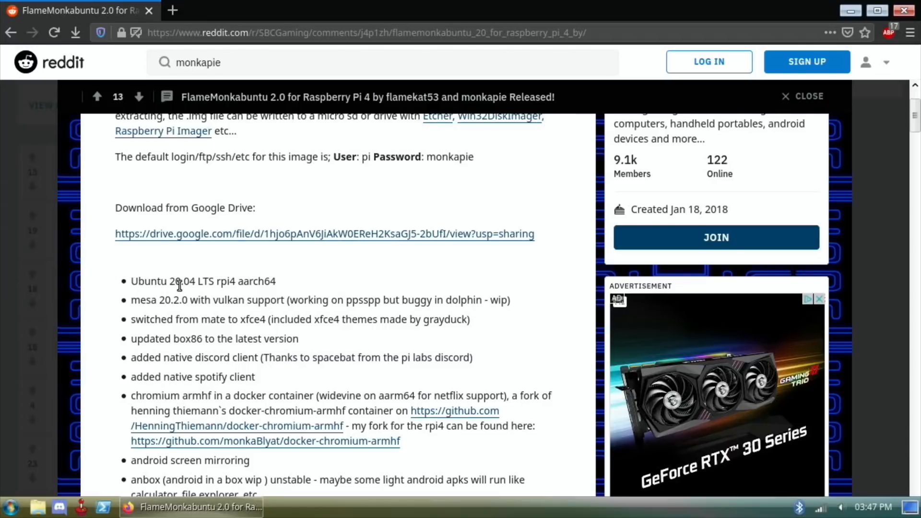
mouse_move(280, 288)
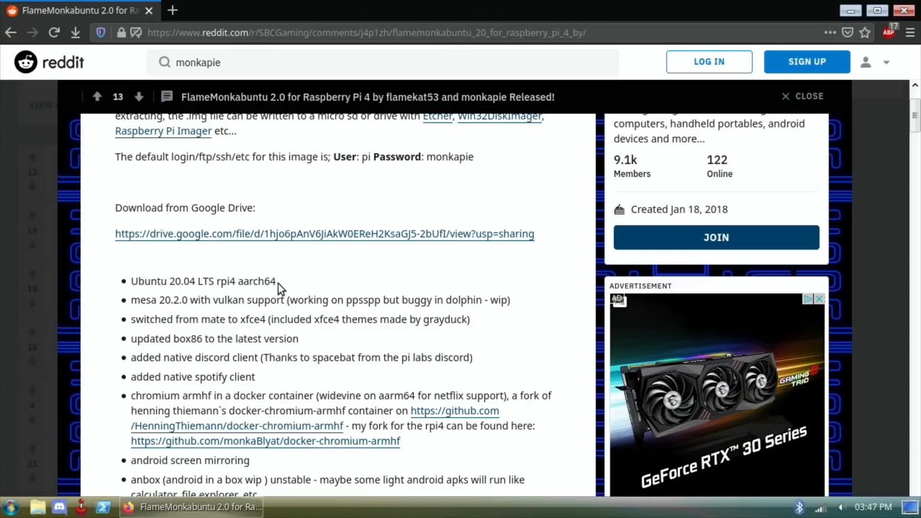
mouse_move(282, 300)
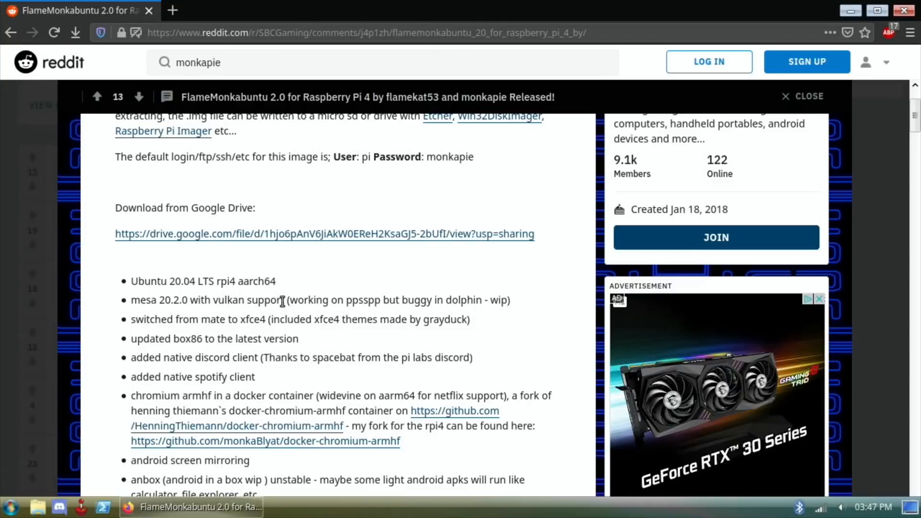
mouse_move(366, 300)
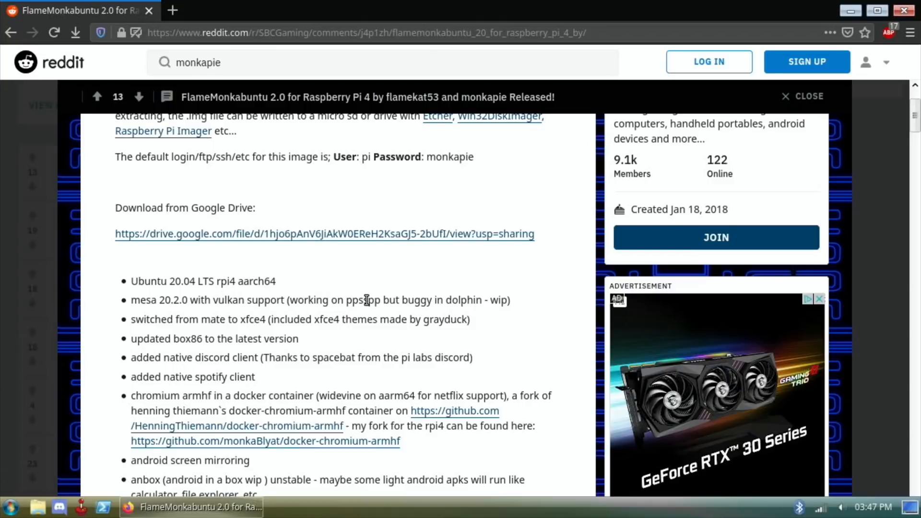
mouse_move(435, 286)
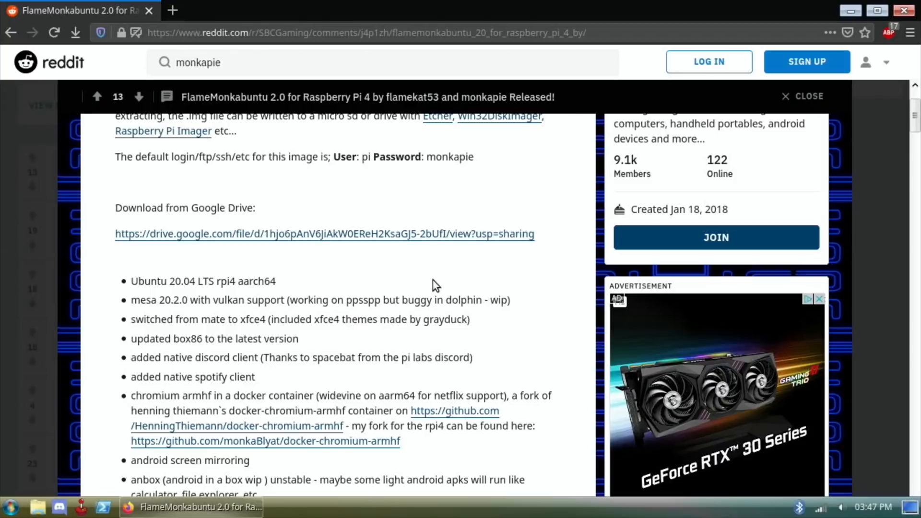
scroll("down", 3)
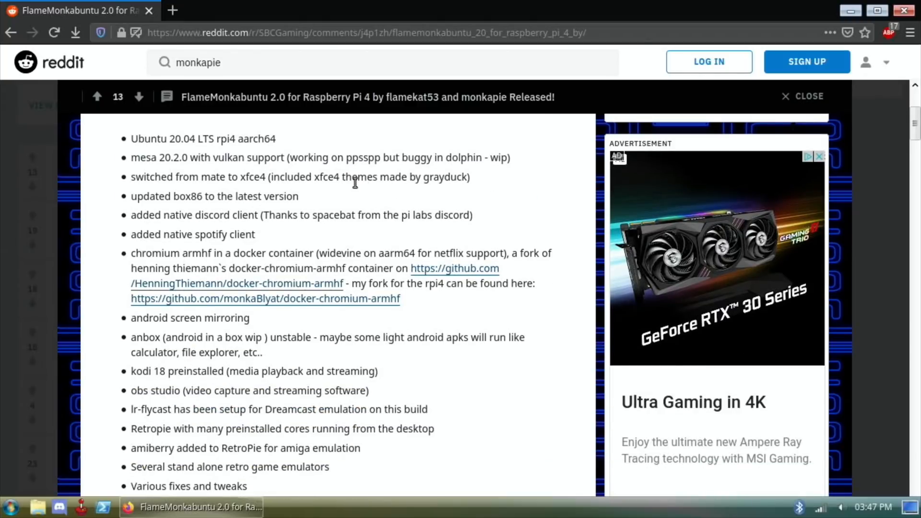
mouse_move(419, 180)
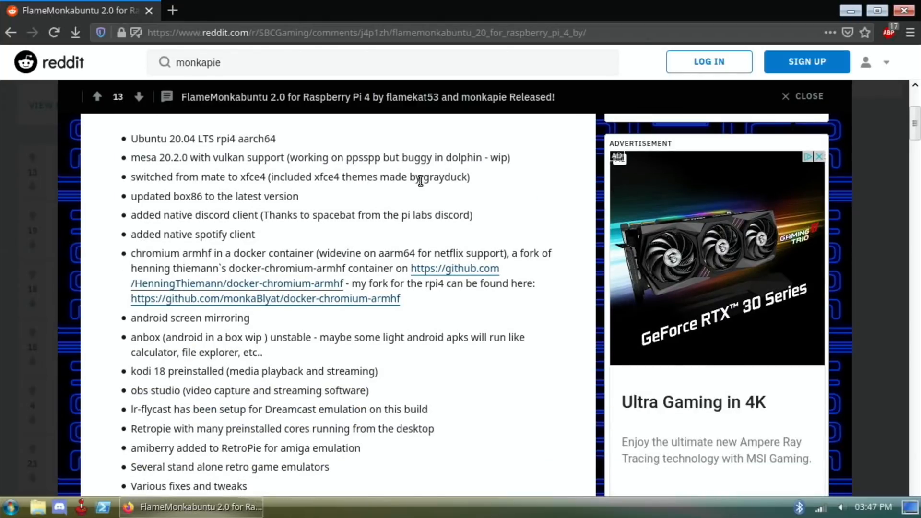
mouse_move(476, 182)
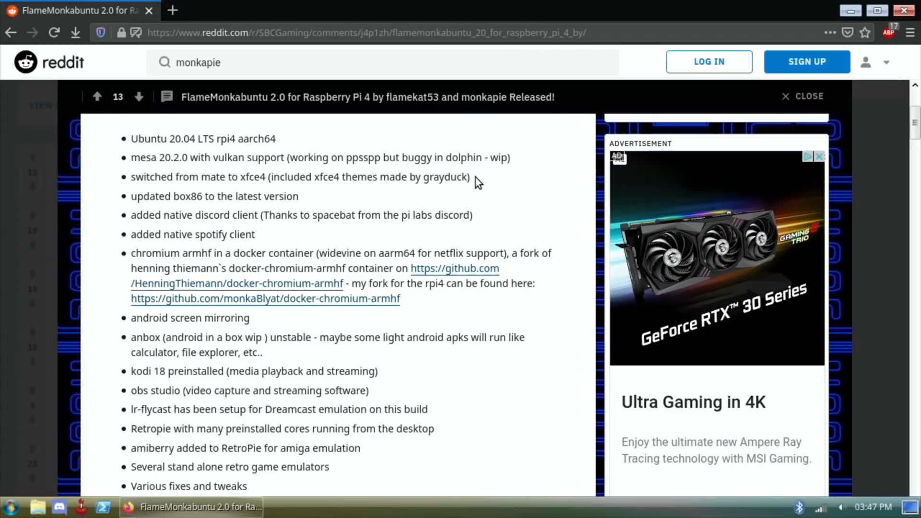
mouse_move(396, 213)
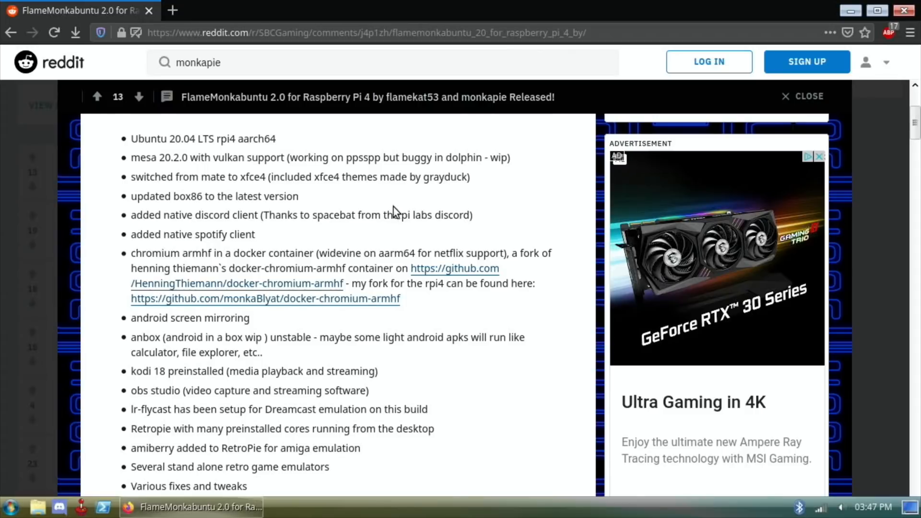
mouse_move(100, 213)
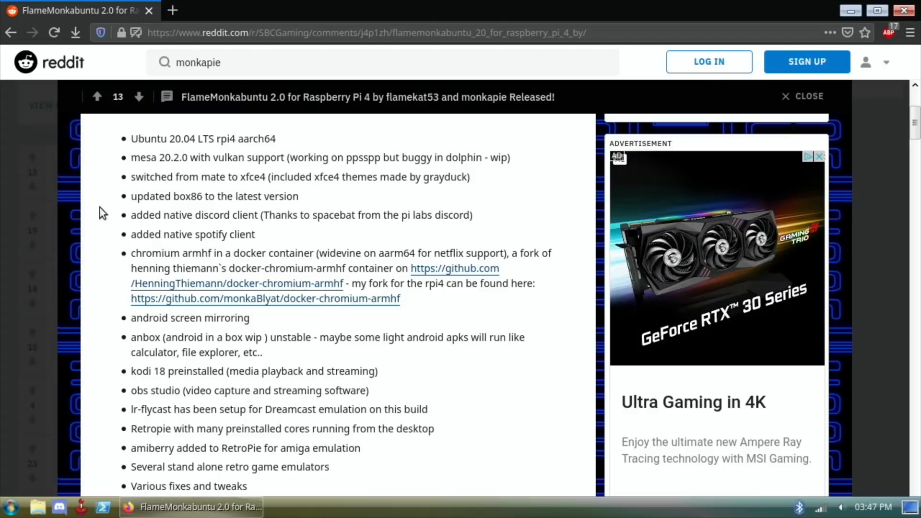
mouse_move(161, 220)
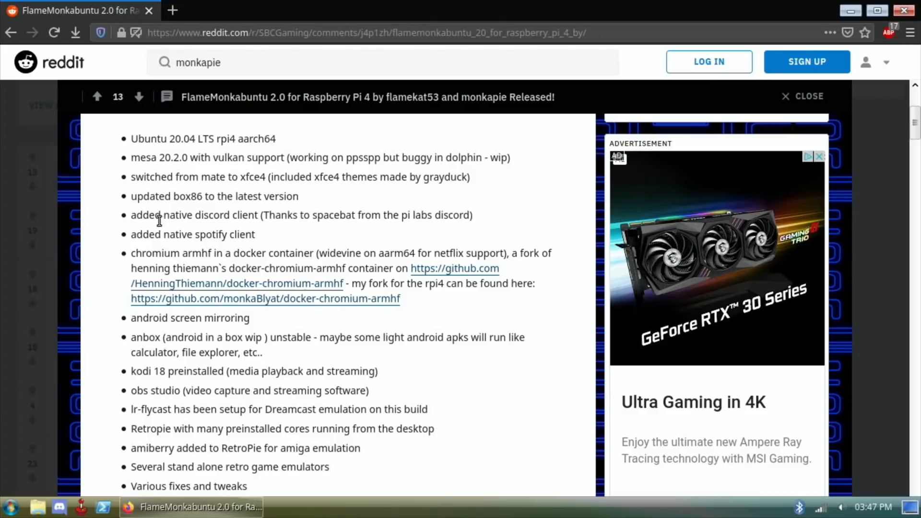
scroll("down", 3)
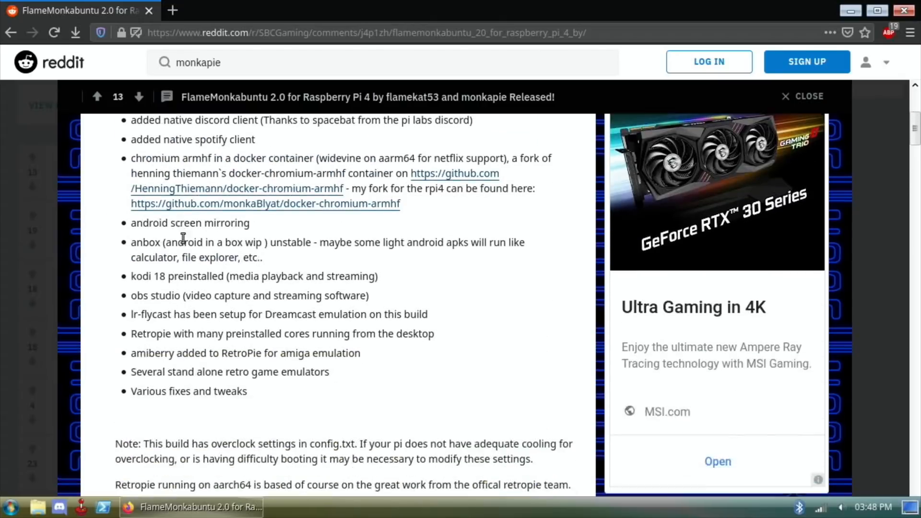
scroll("down", 3)
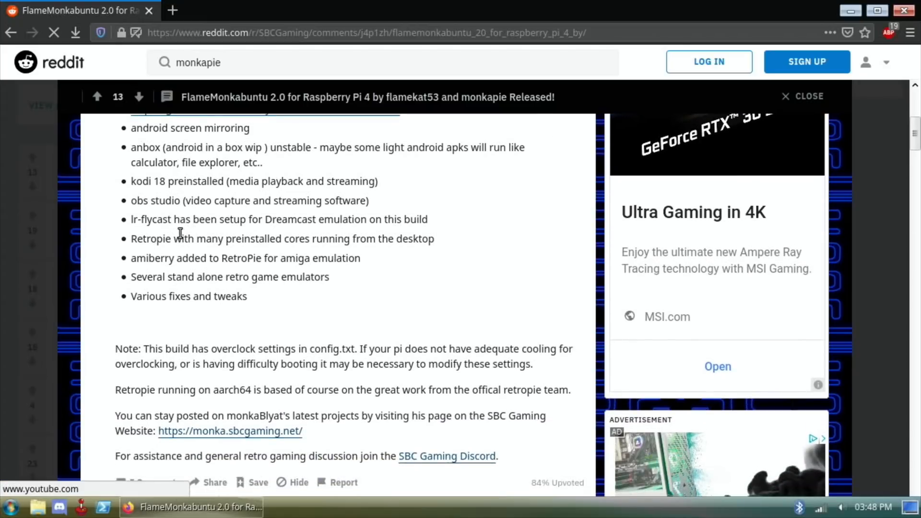
scroll("up", 3)
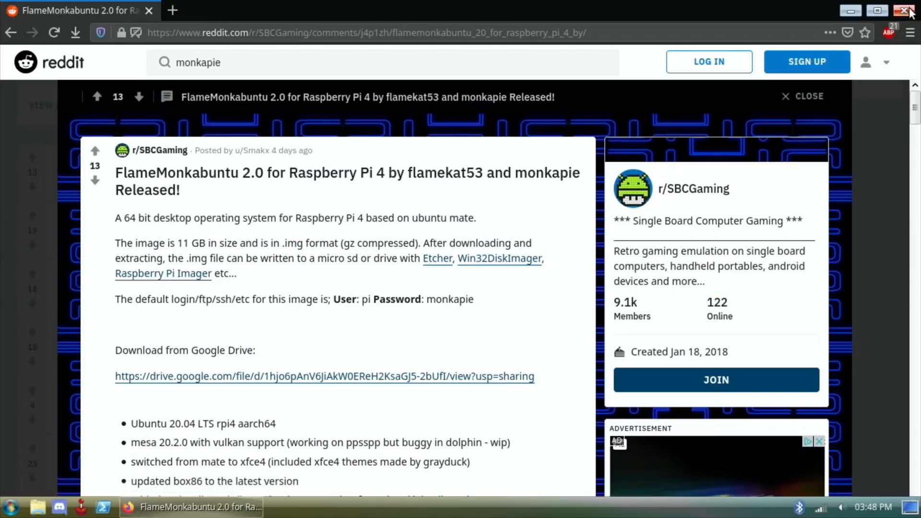
Step: Close the browser, switch the wallpaper to the dark coastal mountain image via Desktop Settings, then close the dialog
left_click(909, 11)
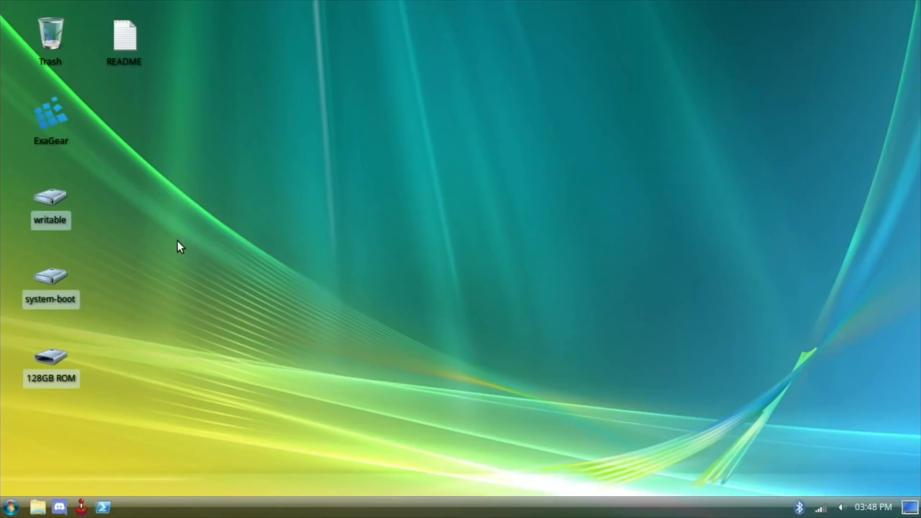
right_click(180, 246)
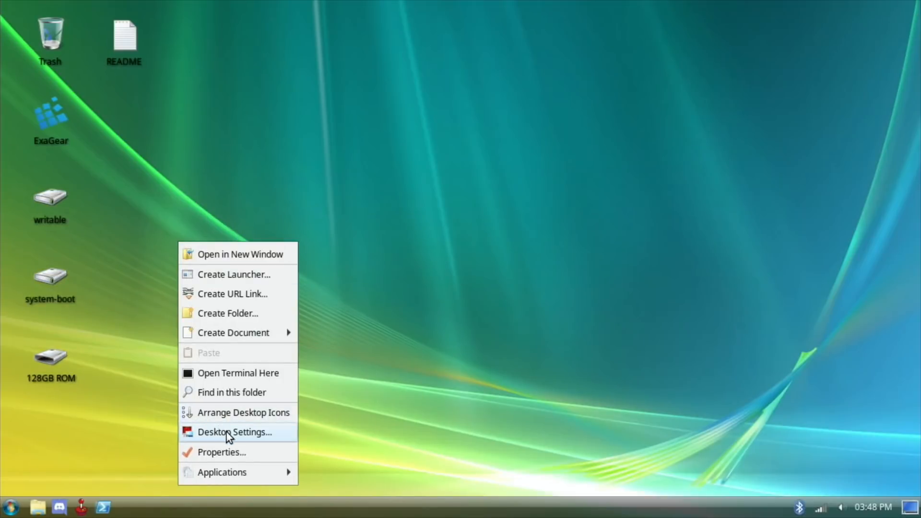
left_click(236, 431)
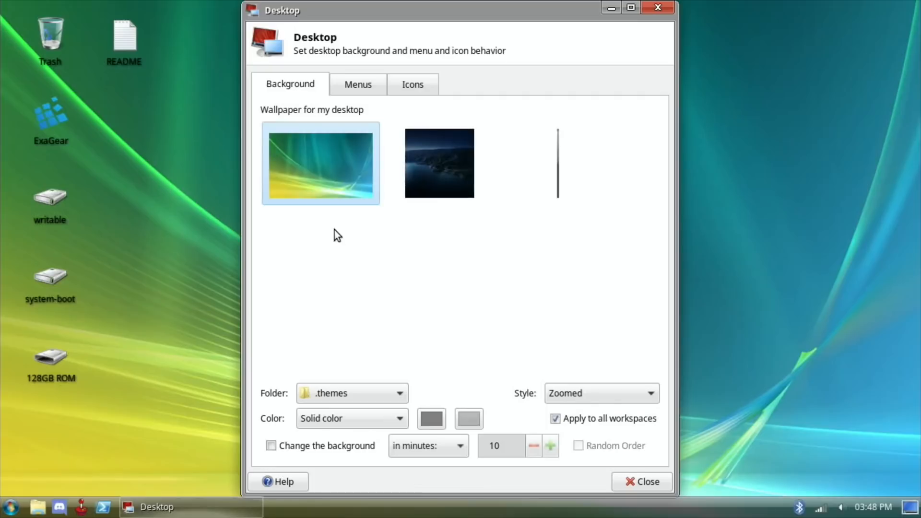
left_click(439, 163)
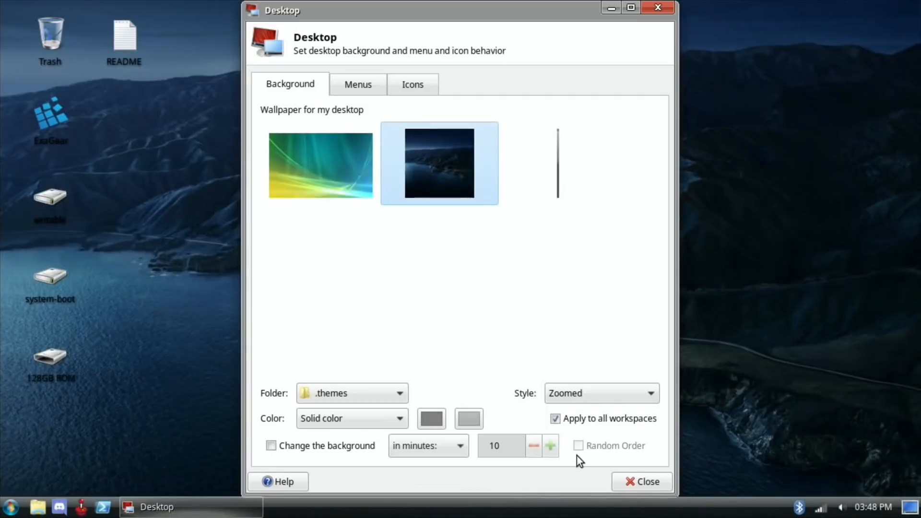
left_click(642, 481)
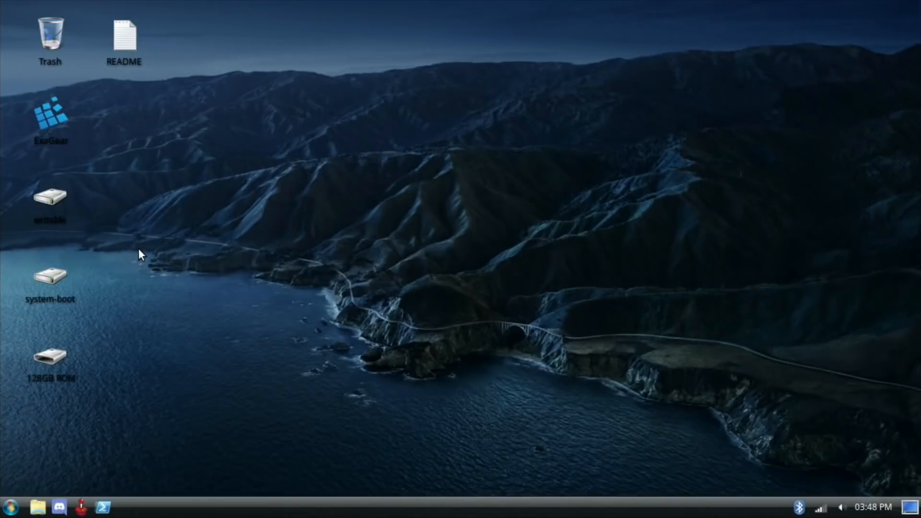
mouse_move(46, 358)
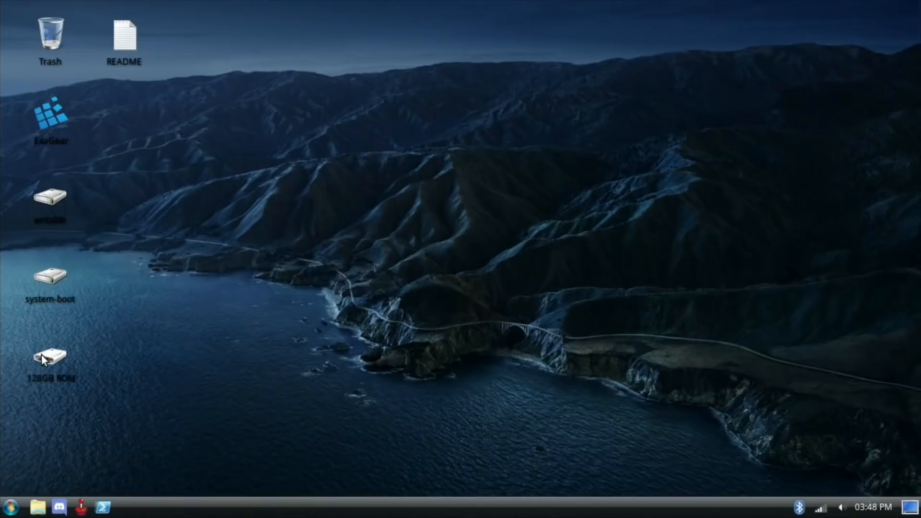
mouse_move(50, 357)
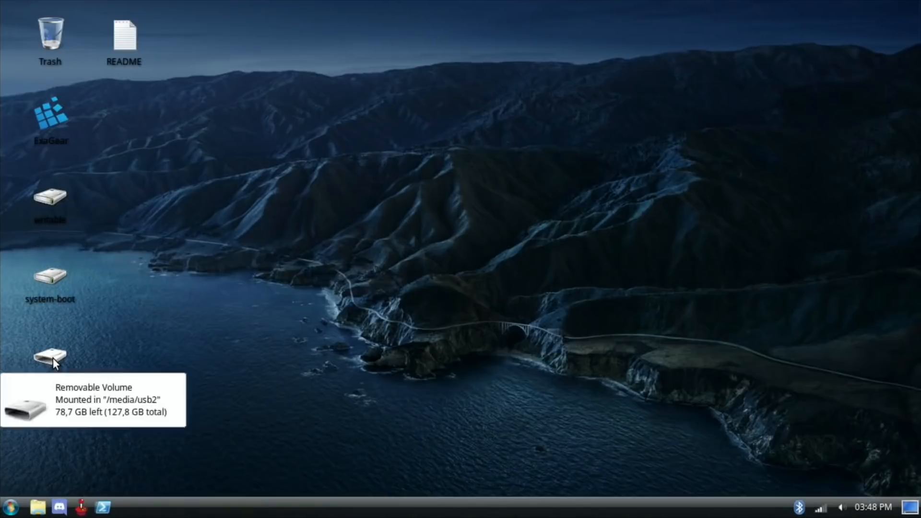
double_click(50, 357)
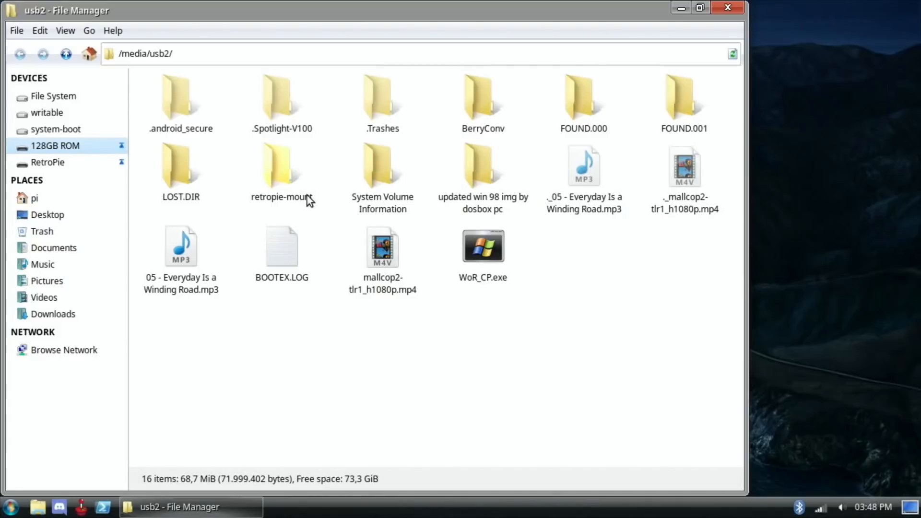
mouse_move(491, 184)
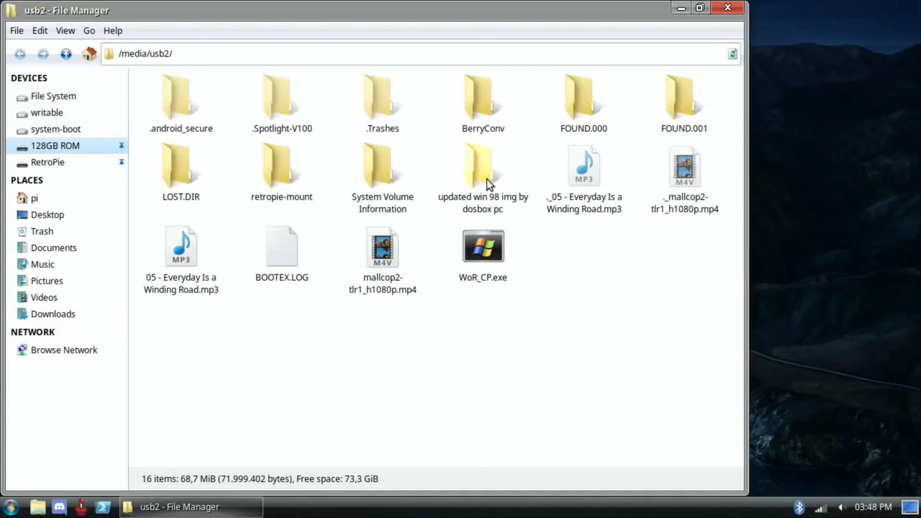
mouse_move(311, 179)
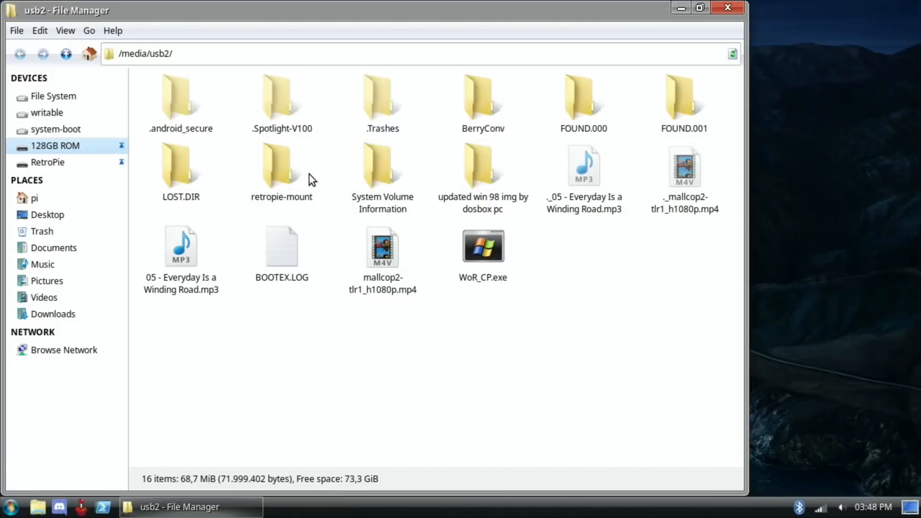
mouse_move(293, 163)
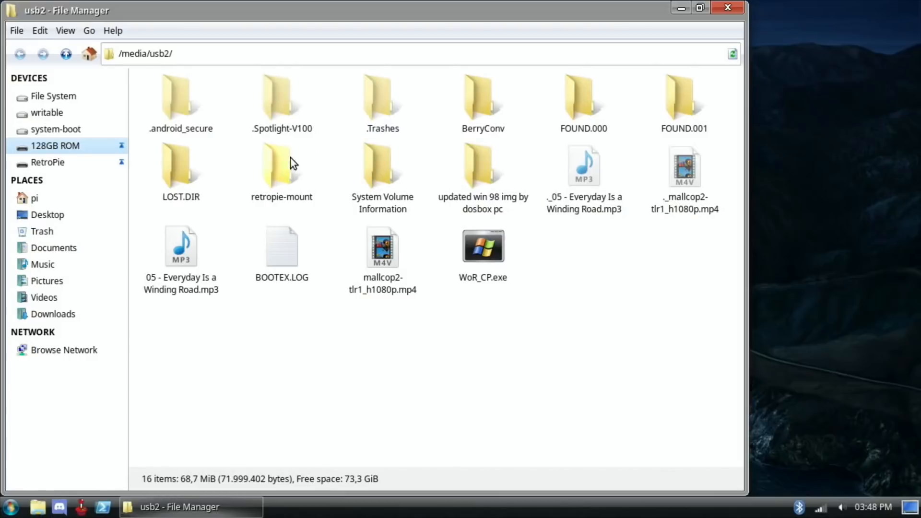
mouse_move(800, 6)
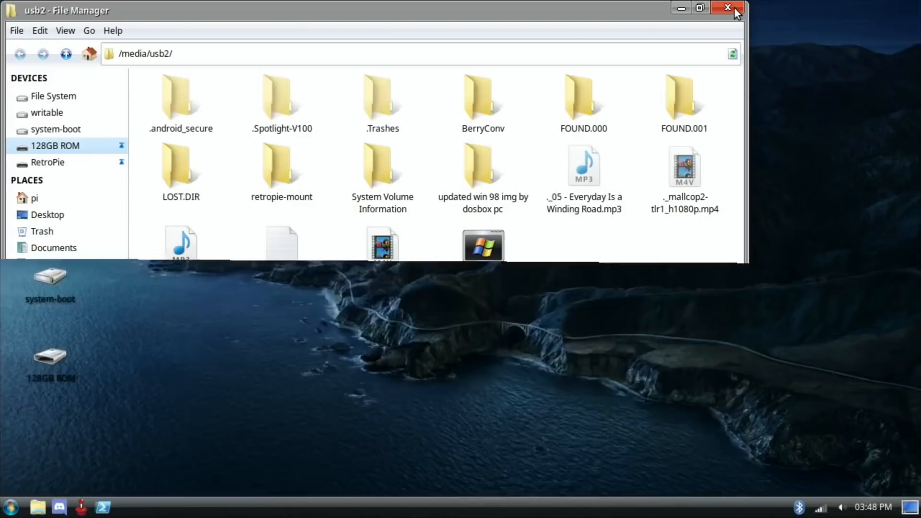
left_click(729, 9)
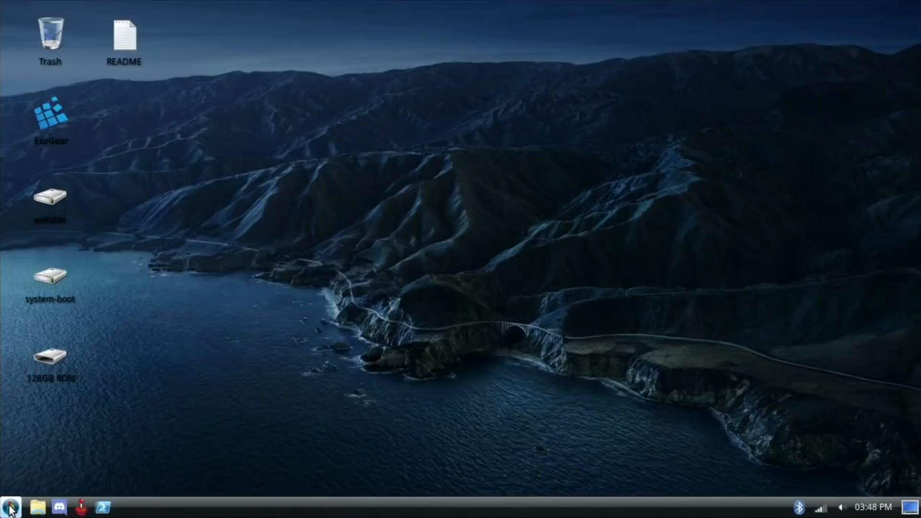
left_click(9, 507)
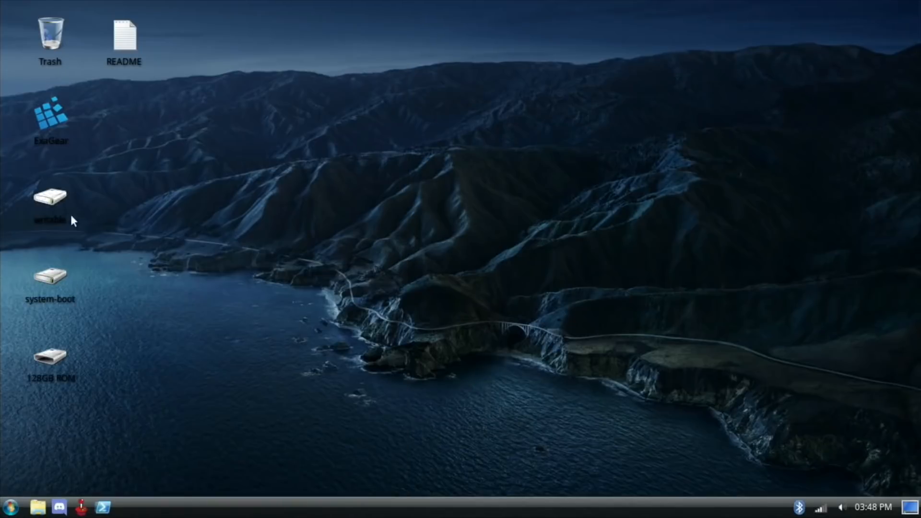
Step: Launch GNOME Software from the Whisker menu, browse Explore, and show the Installed applications list
left_click(10, 507)
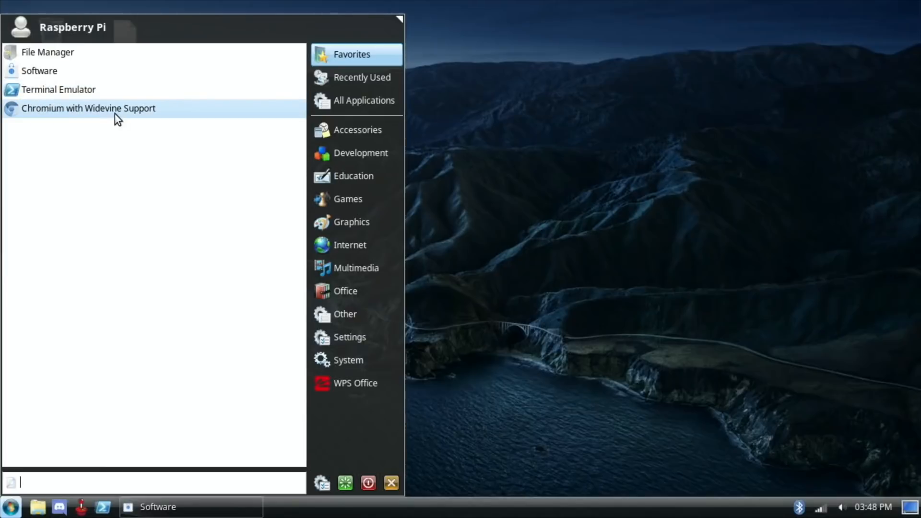
left_click(39, 70)
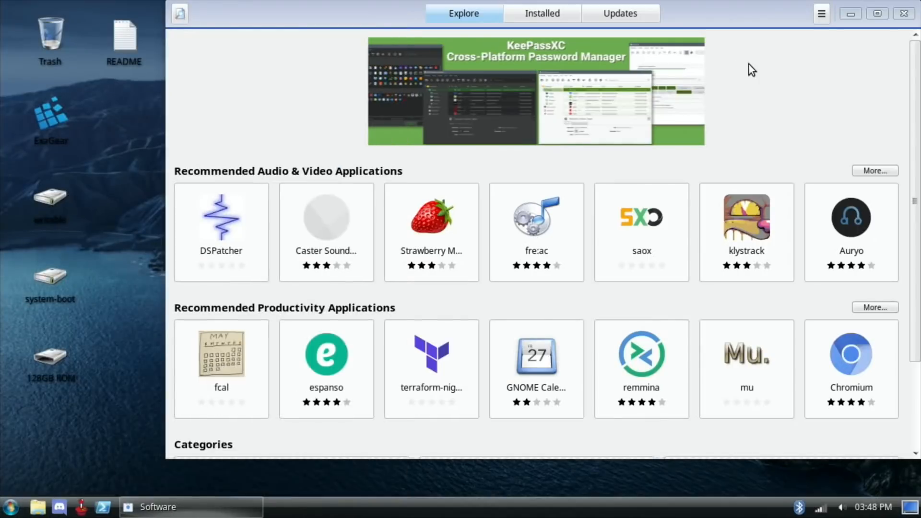
scroll("down", 3)
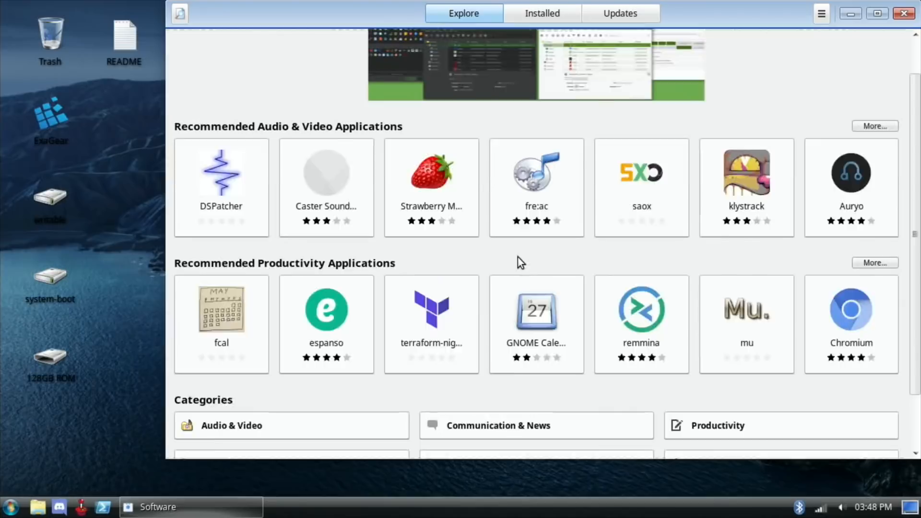
left_click(542, 13)
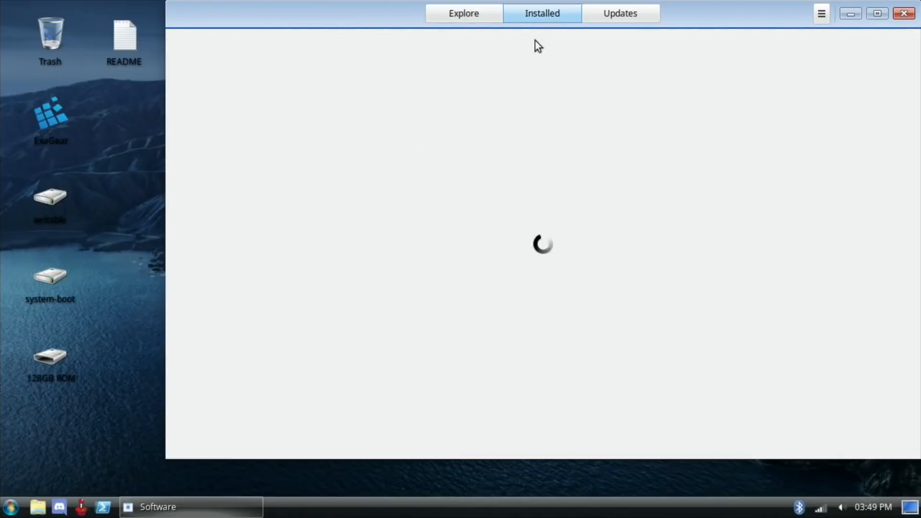
mouse_move(513, 196)
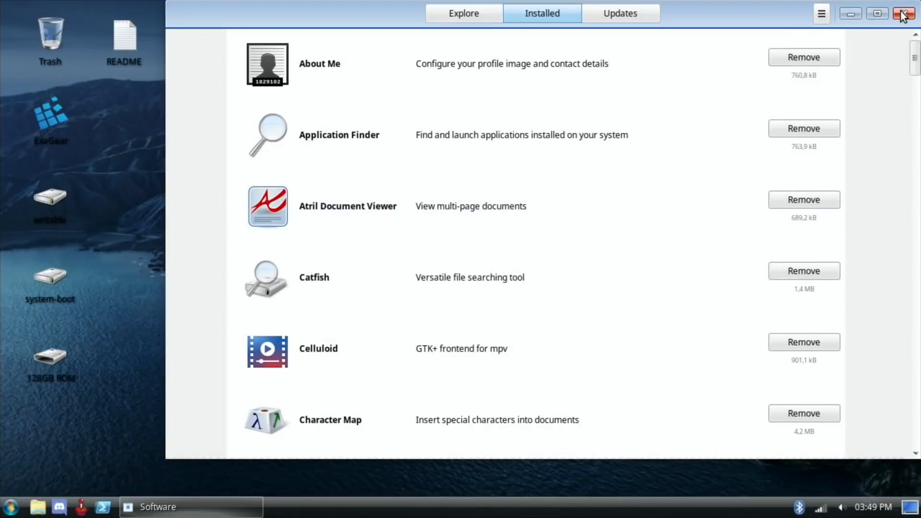
Step: Close the Software store and browse the Whisker menu's All Applications list down to LibreOffice
left_click(9, 506)
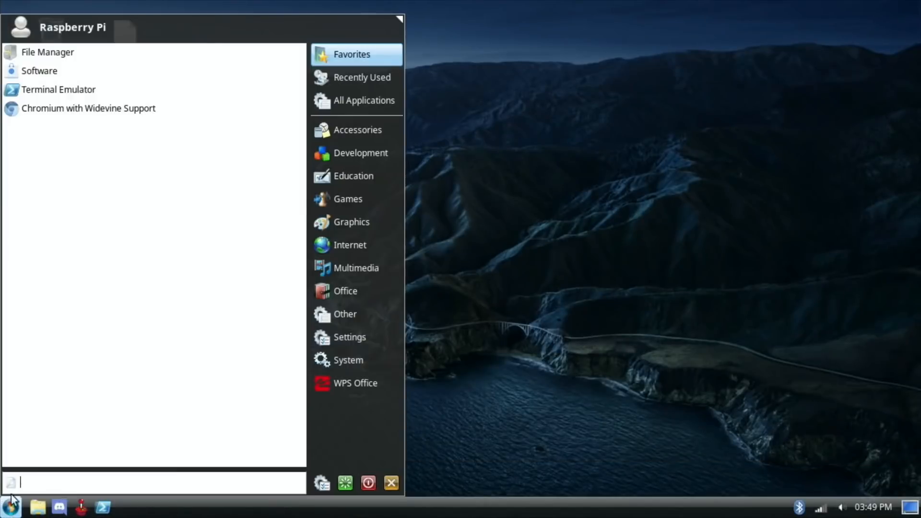
left_click(362, 77)
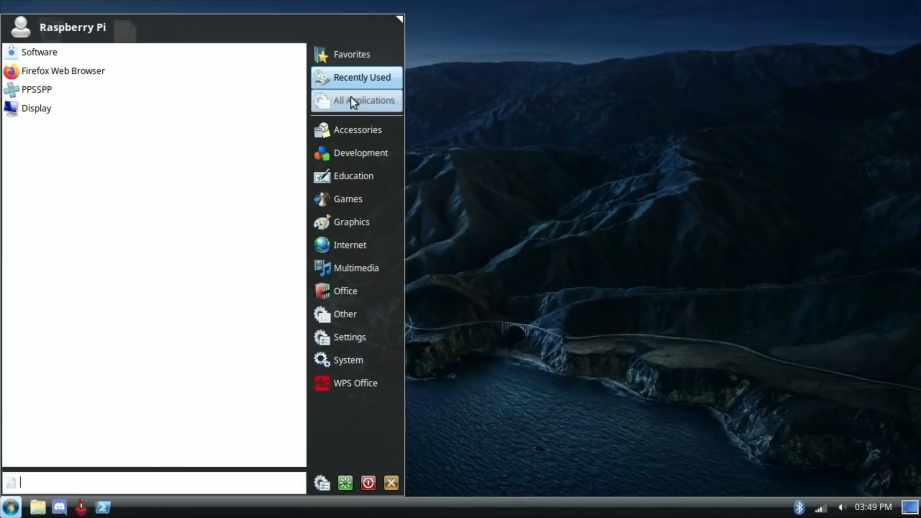
left_click(365, 99)
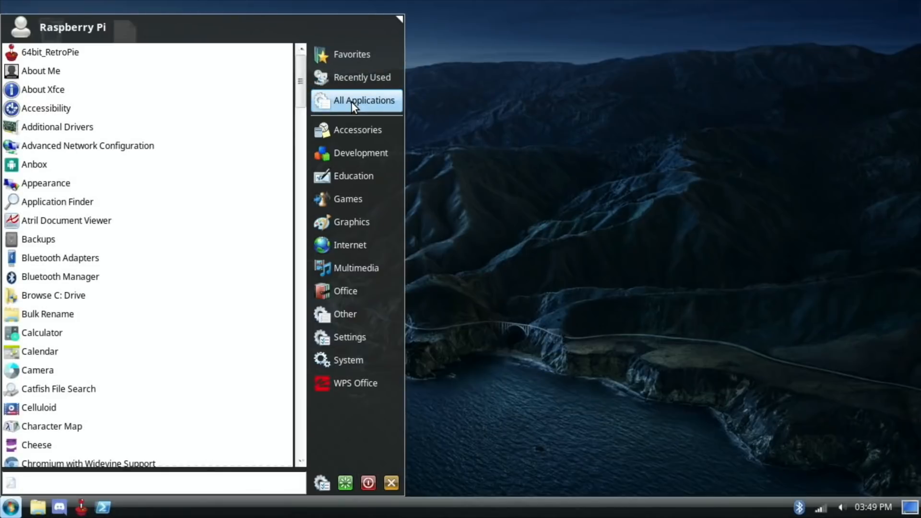
mouse_move(108, 70)
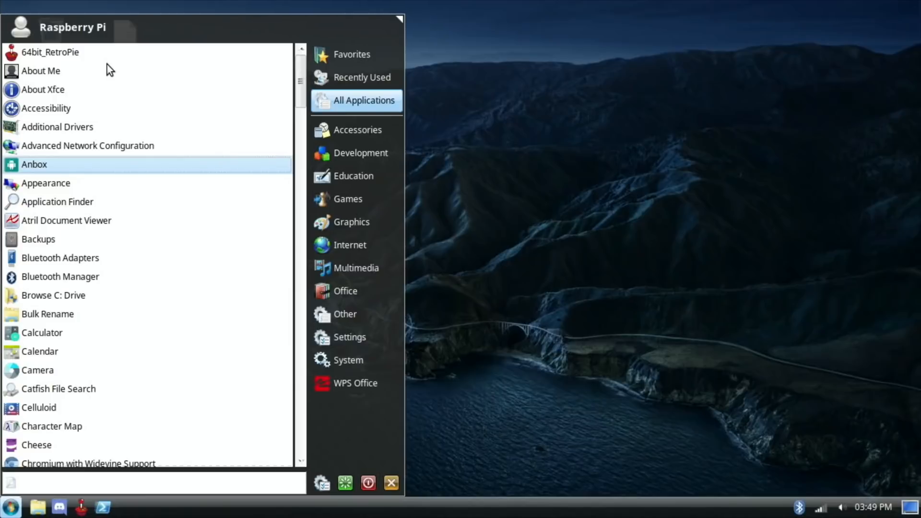
scroll("down", 3)
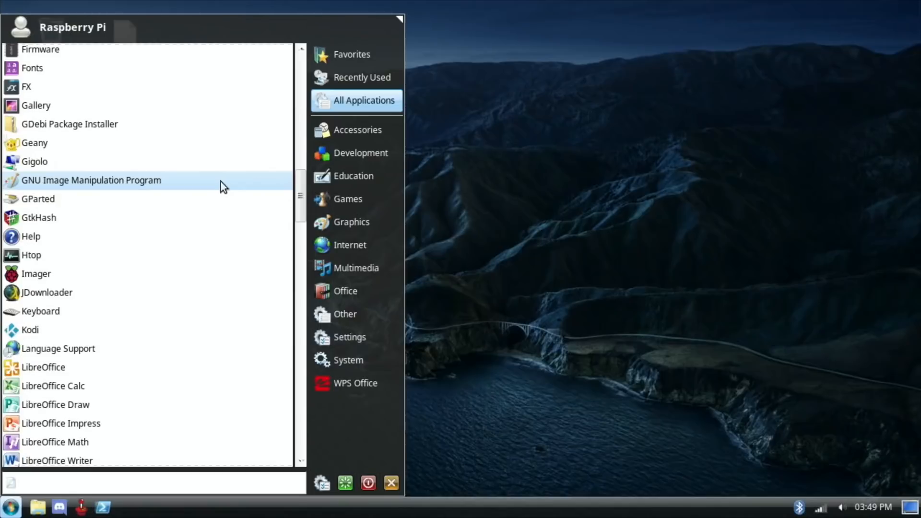
mouse_move(139, 202)
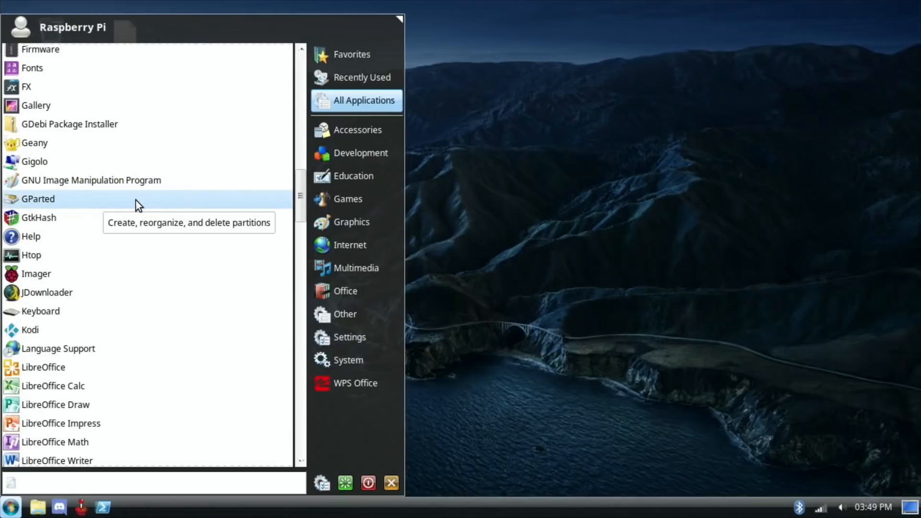
mouse_move(131, 205)
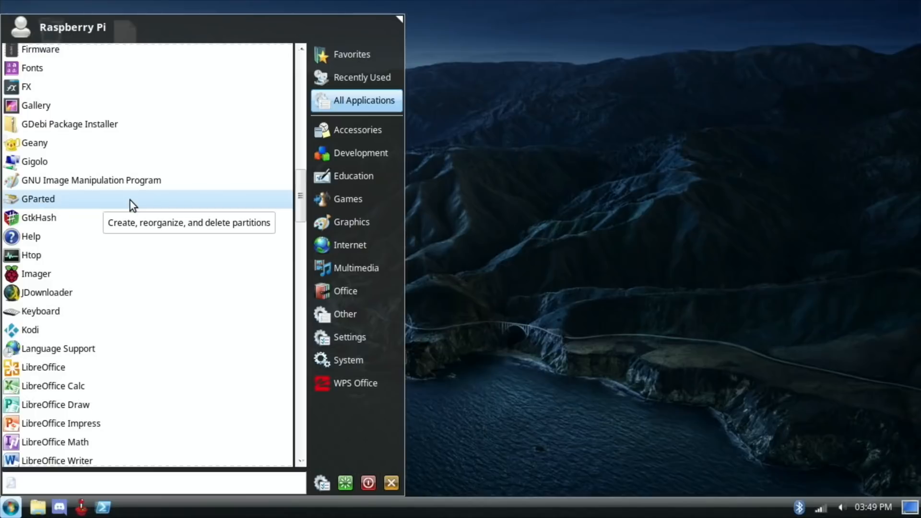
mouse_move(105, 217)
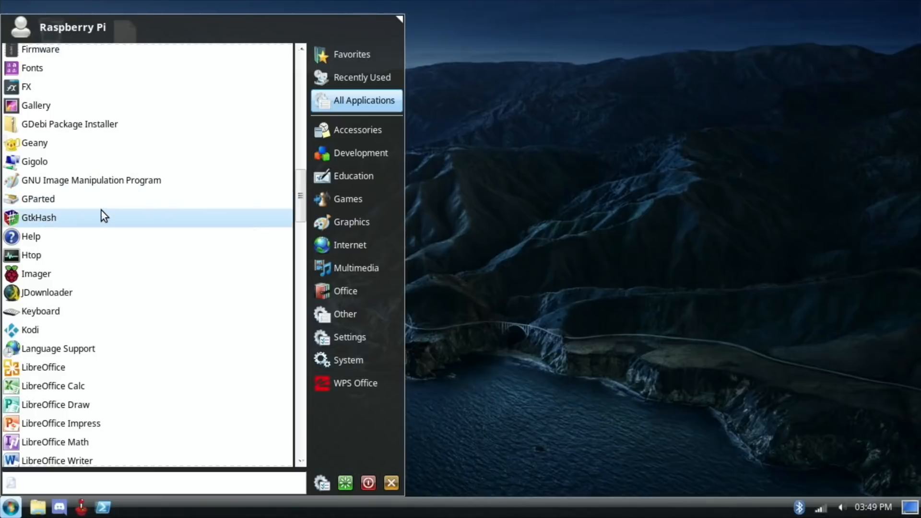
mouse_move(66, 274)
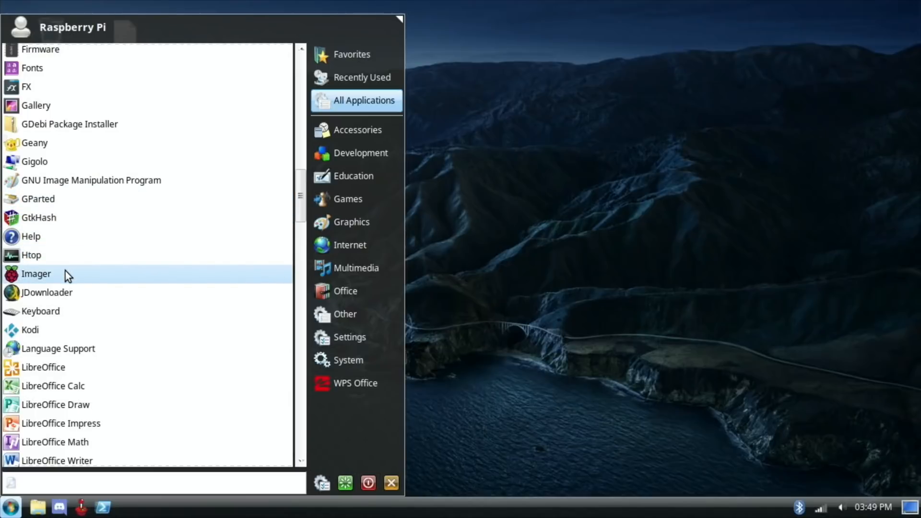
mouse_move(56, 305)
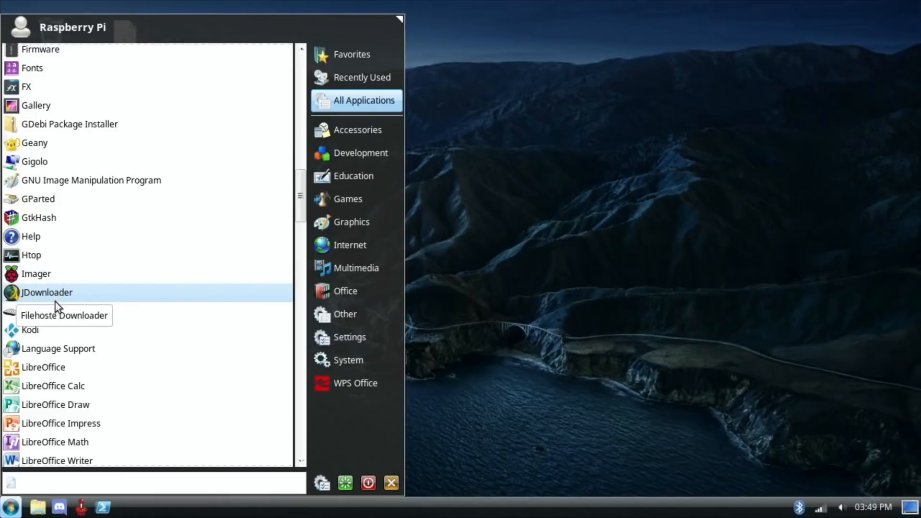
mouse_move(89, 441)
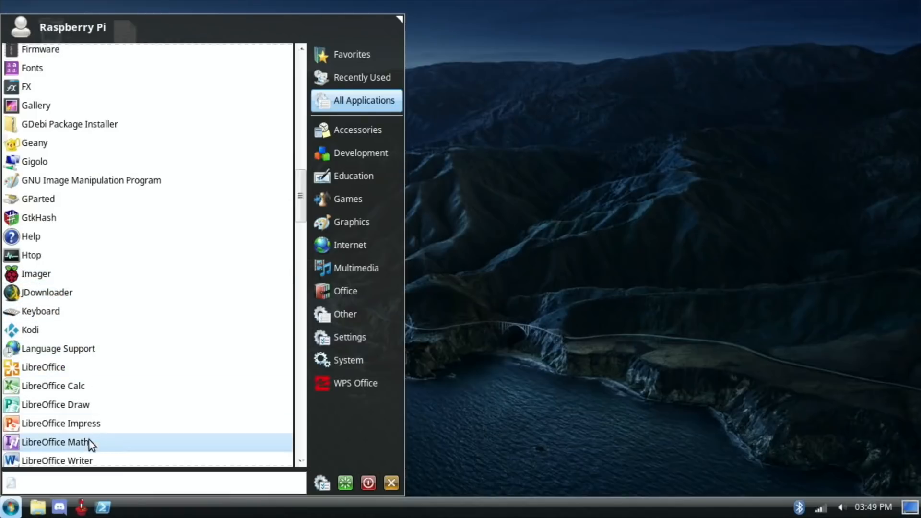
mouse_move(235, 386)
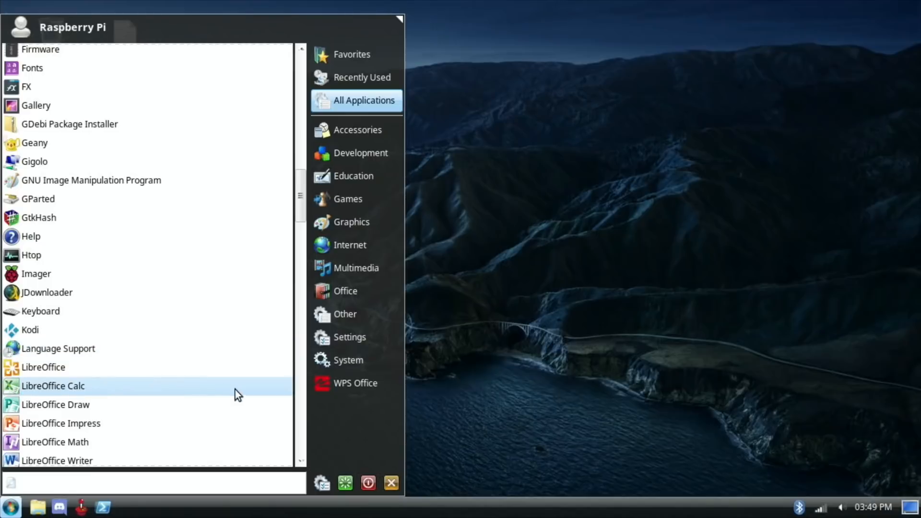
mouse_move(287, 391)
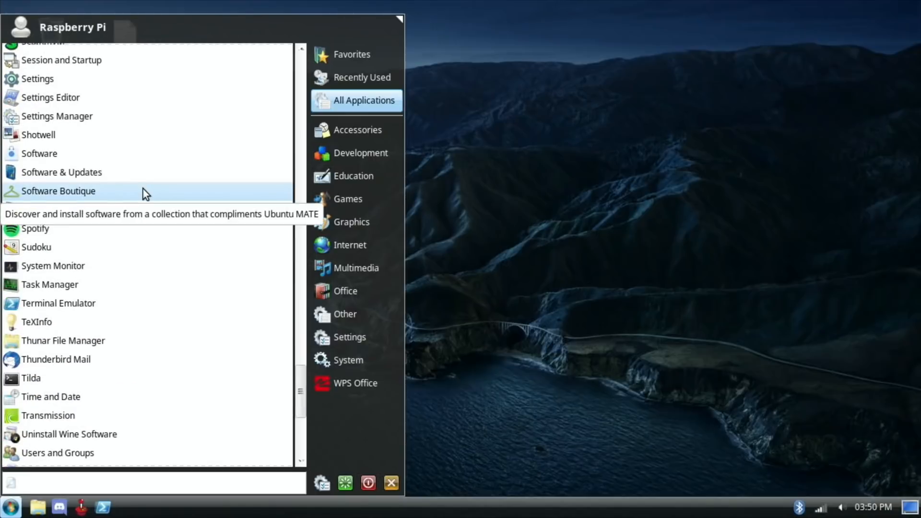
mouse_move(158, 211)
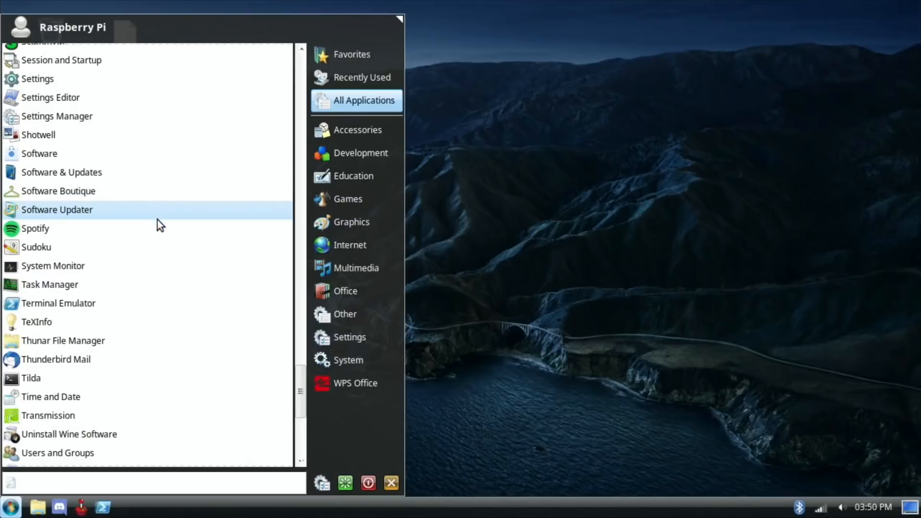
mouse_move(136, 228)
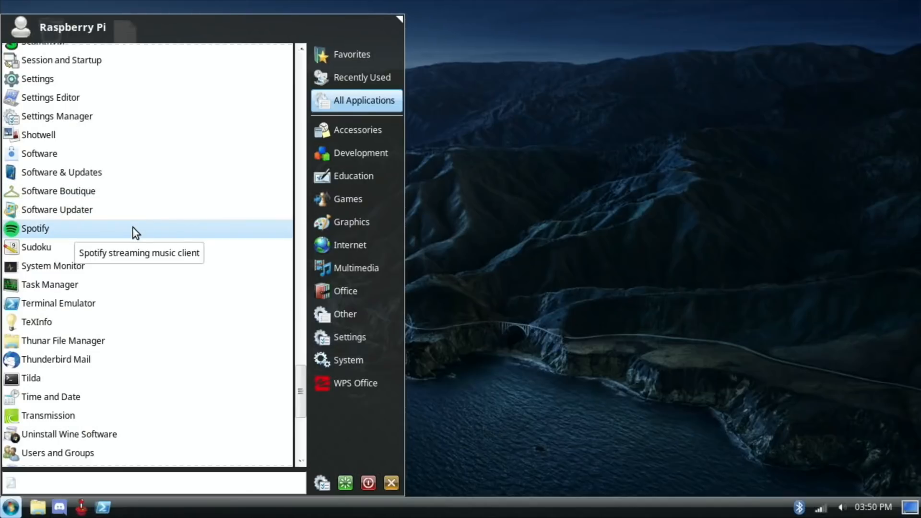
mouse_move(116, 383)
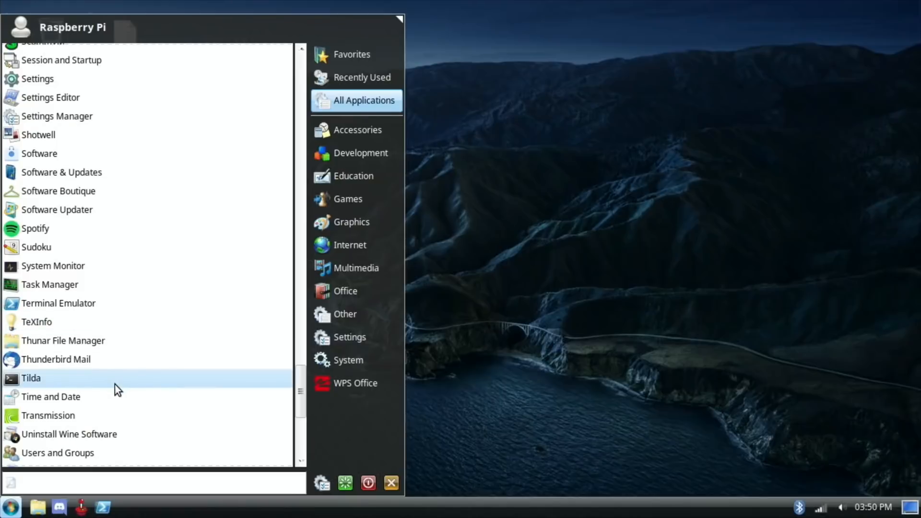
mouse_move(114, 437)
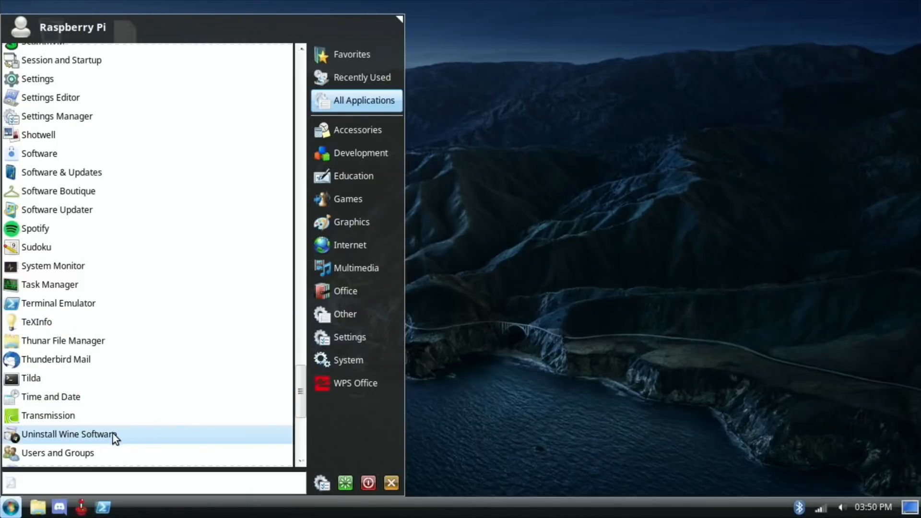
Step: Show the Games category in the Whisker menu, listing emulators like RetroPie, Dolphin, PPSSPP and RetroArch
left_click(348, 337)
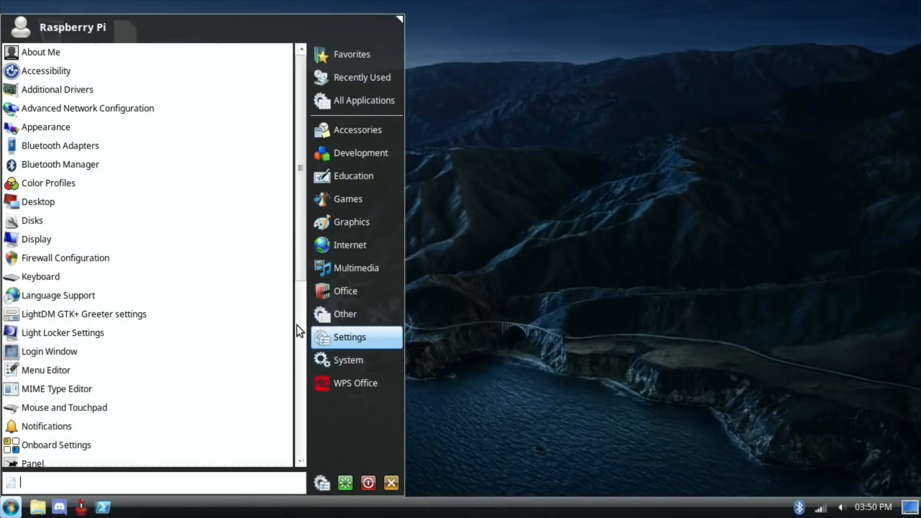
mouse_move(299, 379)
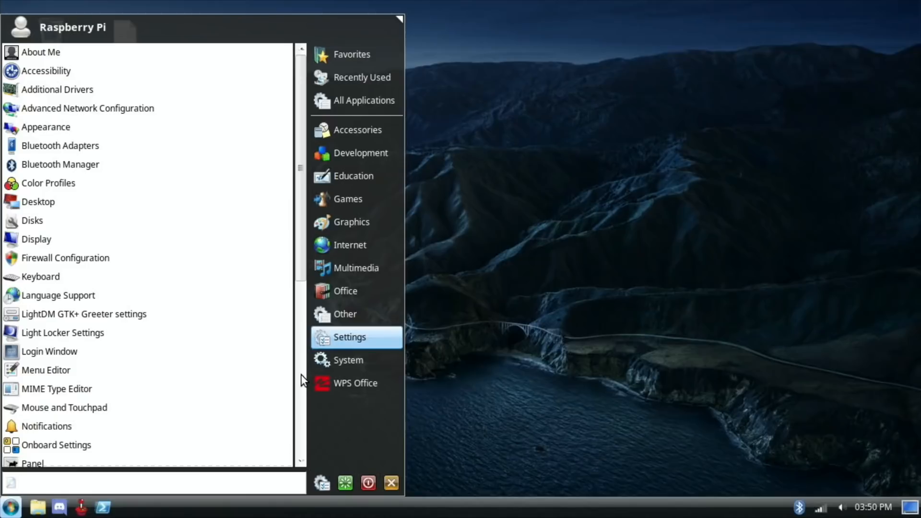
scroll("down", 3)
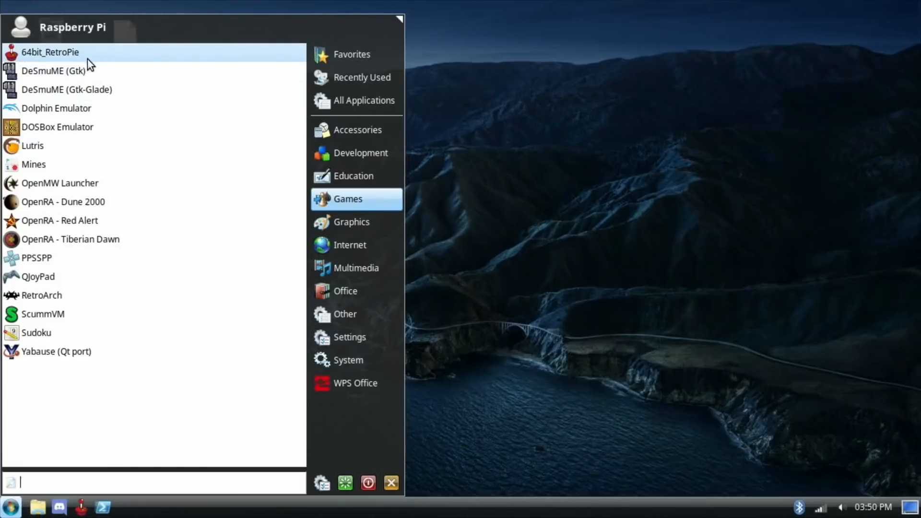
mouse_move(66, 90)
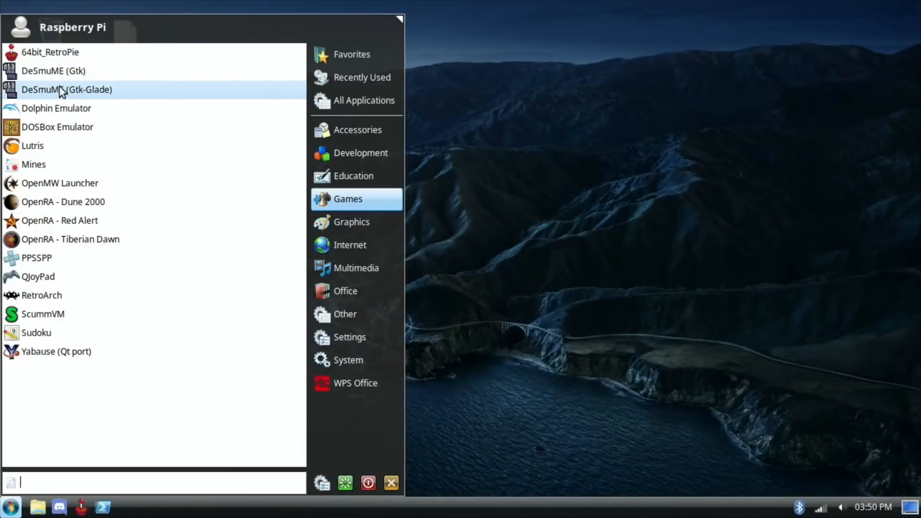
mouse_move(56, 109)
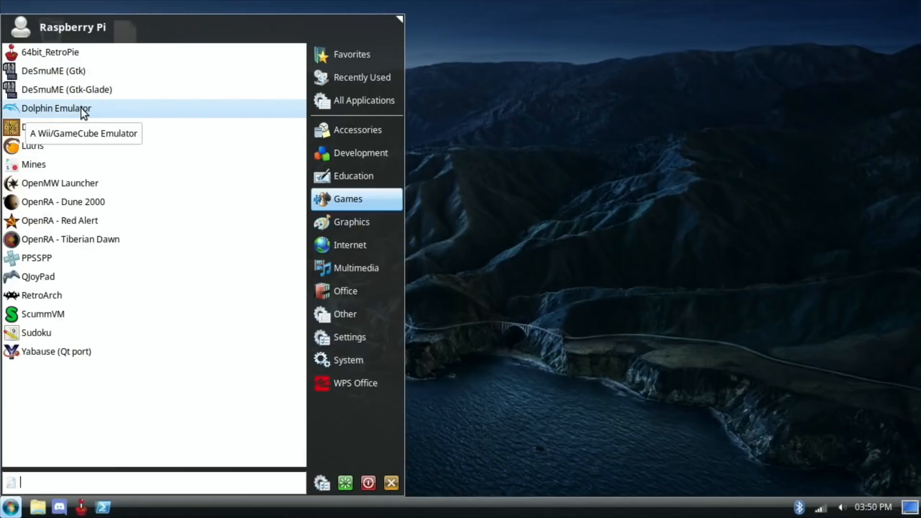
mouse_move(108, 126)
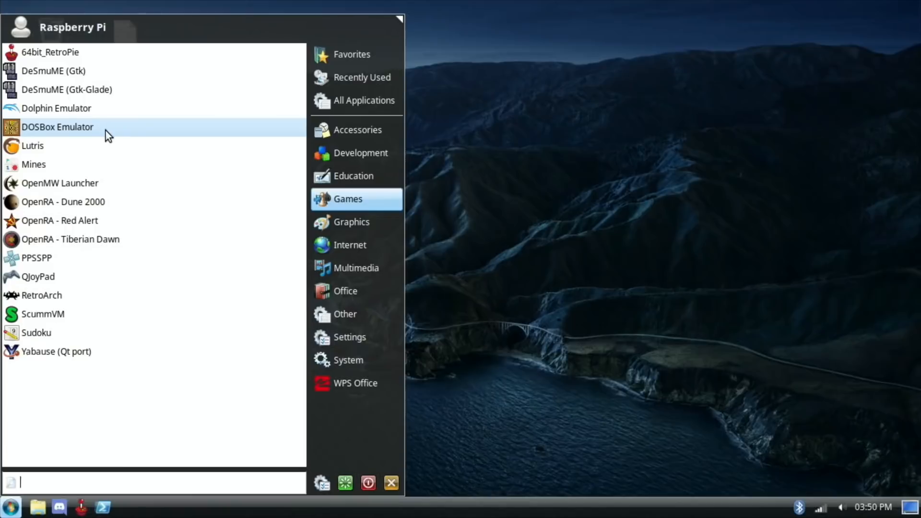
mouse_move(75, 146)
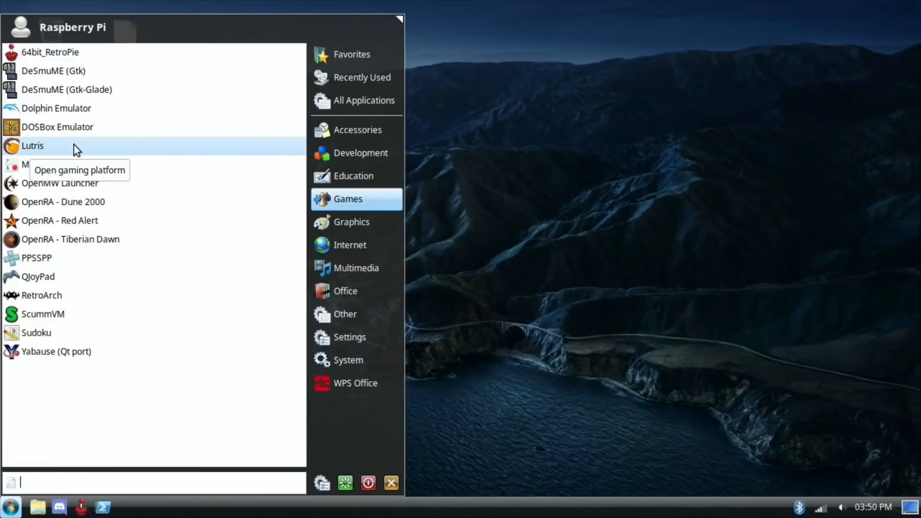
mouse_move(135, 158)
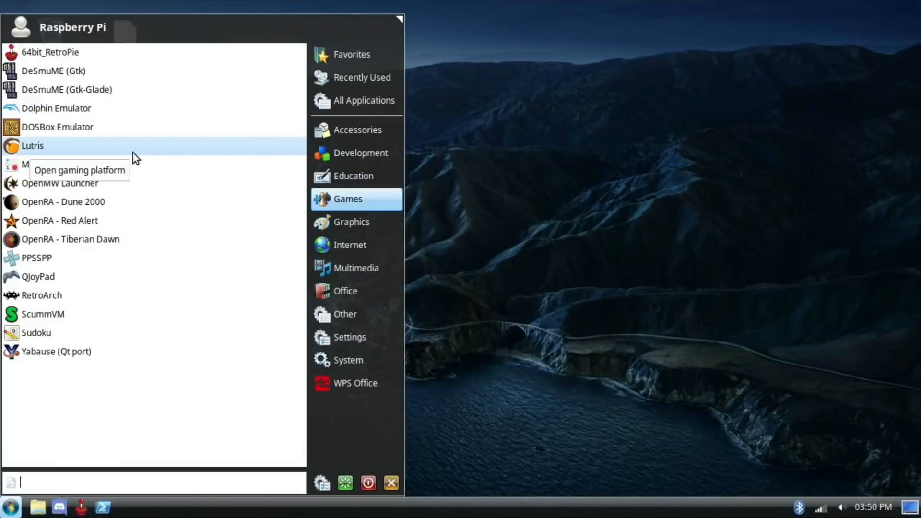
mouse_move(179, 175)
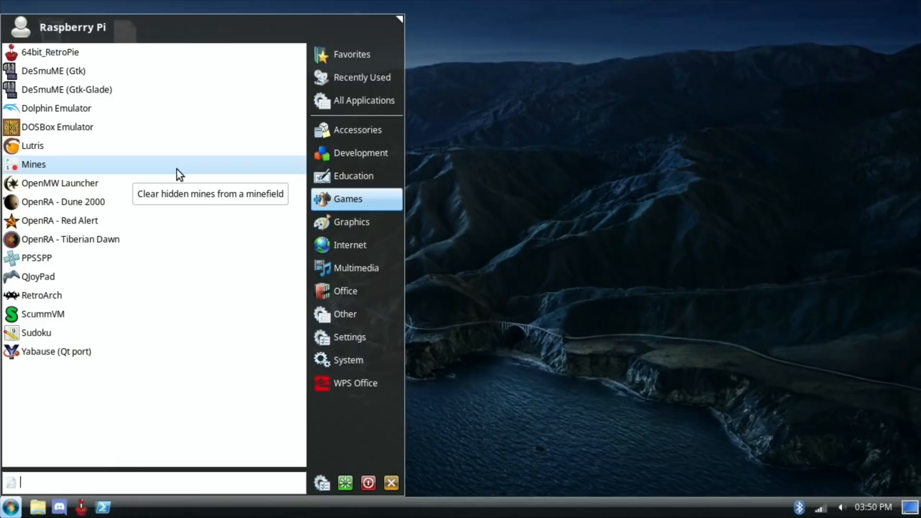
mouse_move(144, 221)
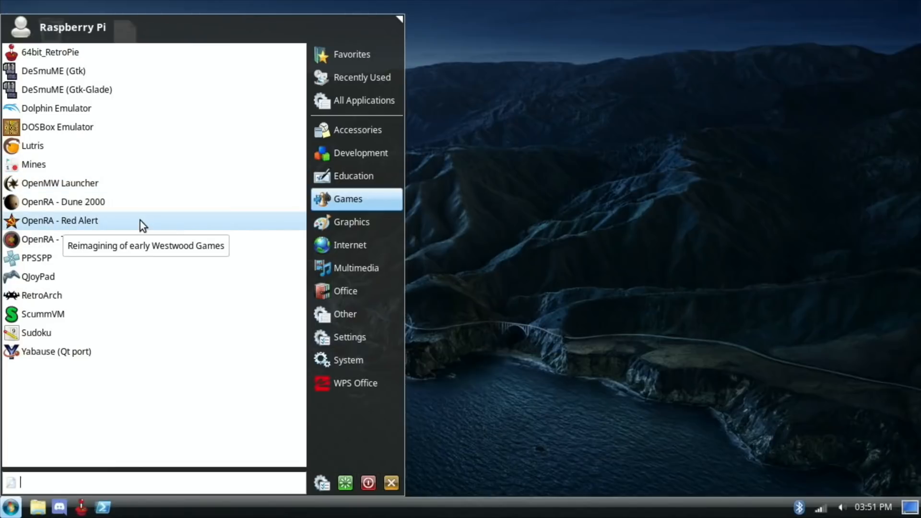
mouse_move(162, 233)
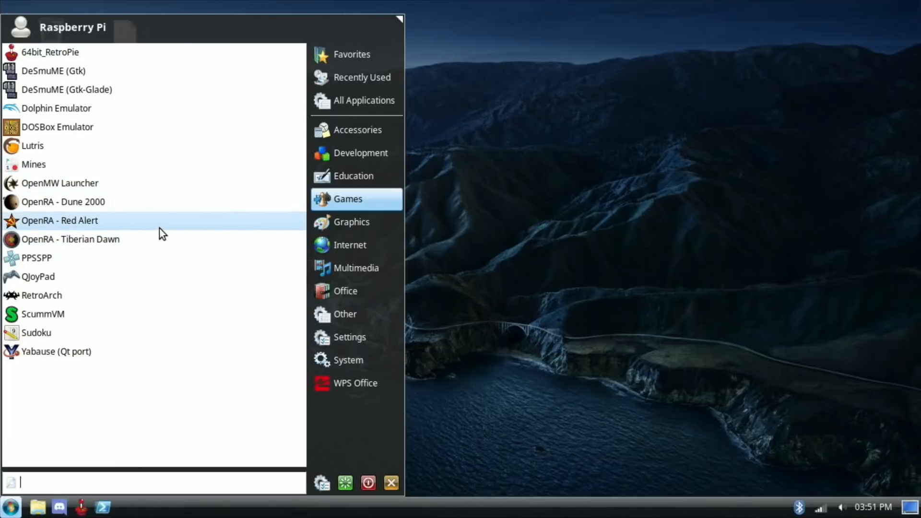
mouse_move(86, 263)
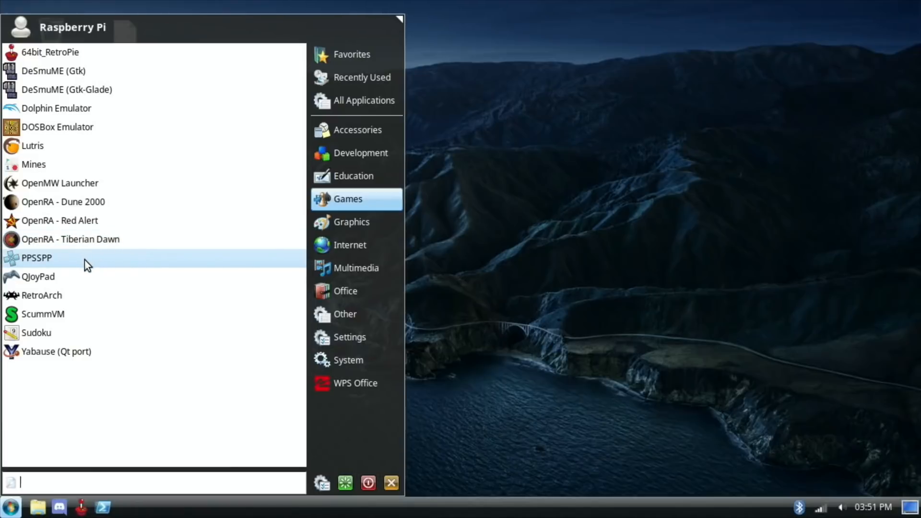
mouse_move(85, 264)
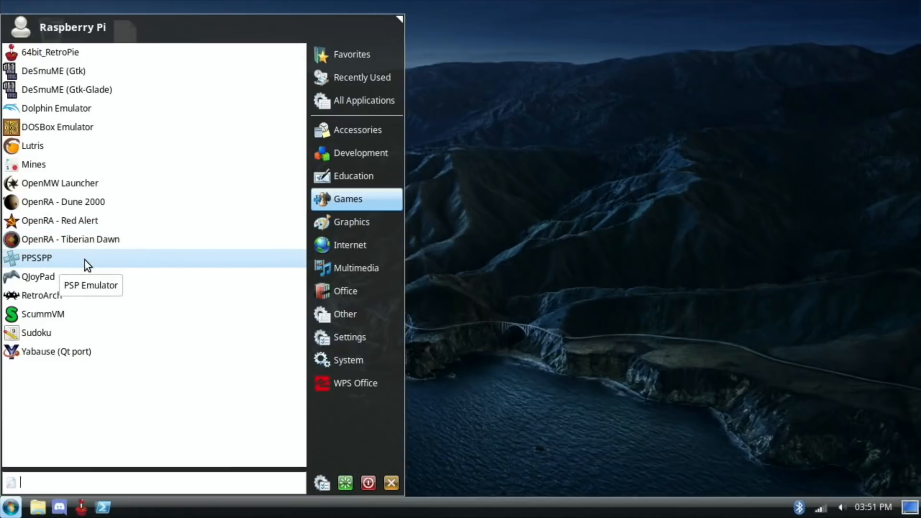
mouse_move(47, 268)
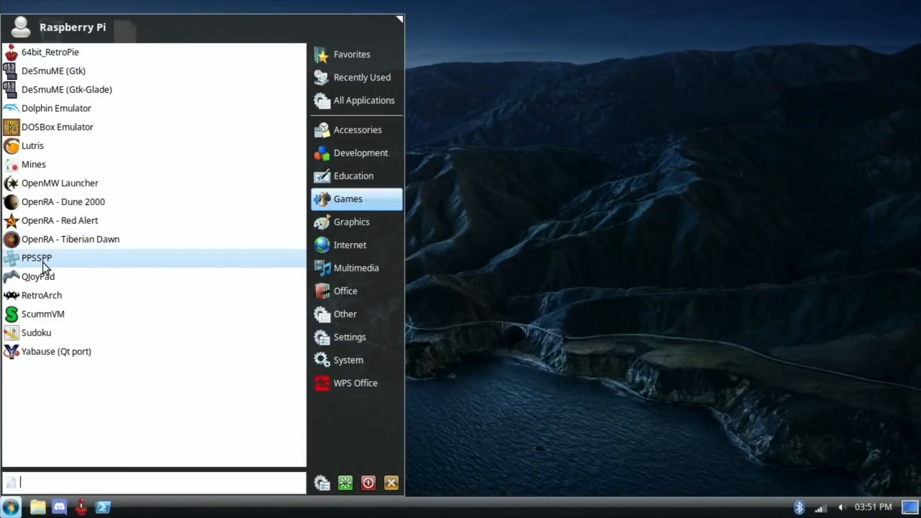
mouse_move(88, 272)
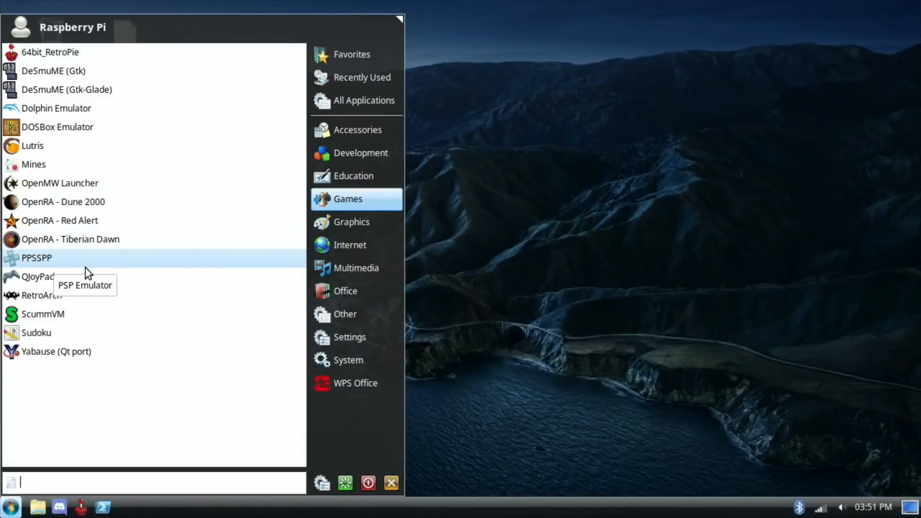
mouse_move(96, 284)
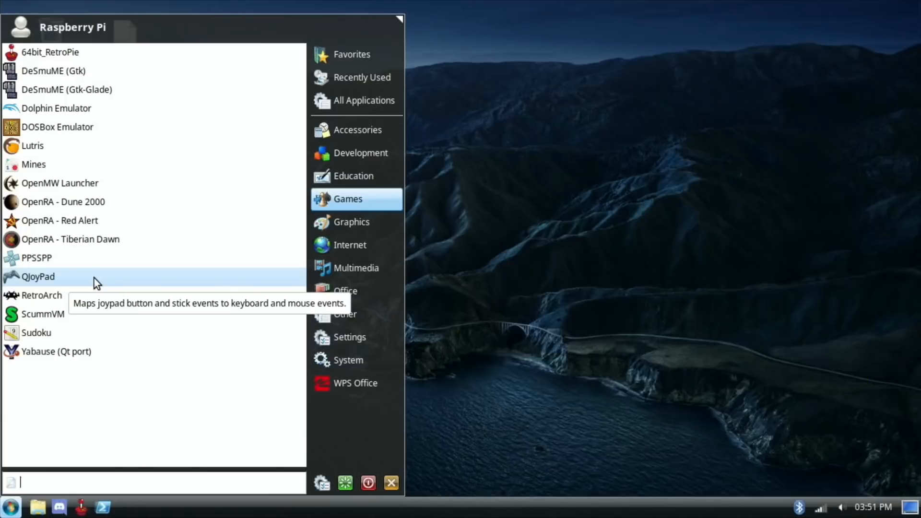
mouse_move(60, 296)
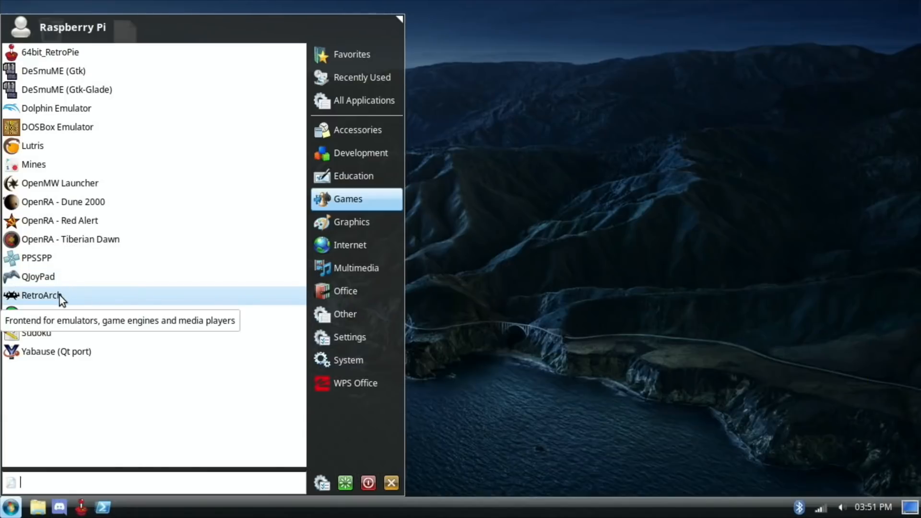
mouse_move(193, 321)
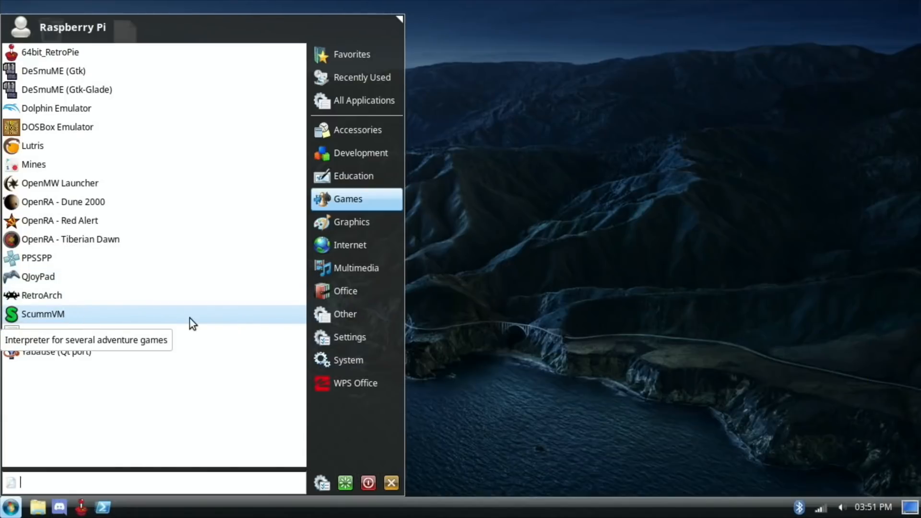
mouse_move(167, 337)
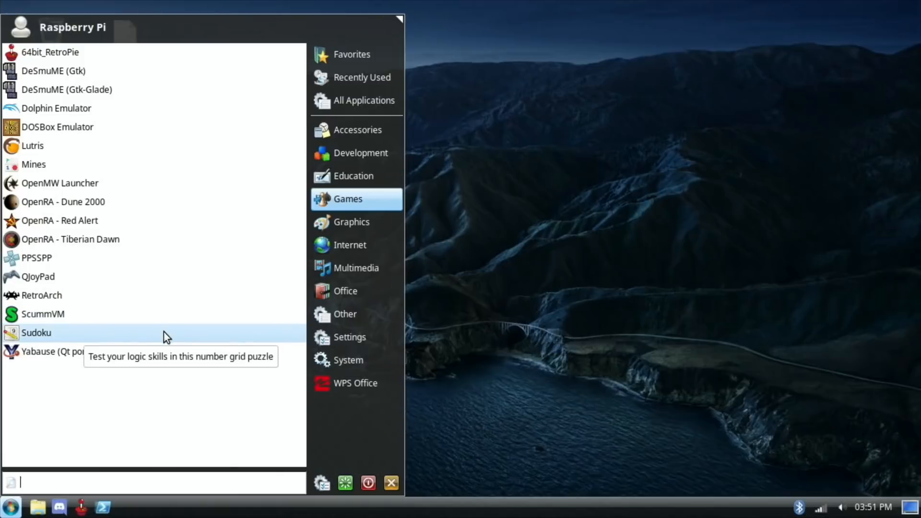
mouse_move(59, 351)
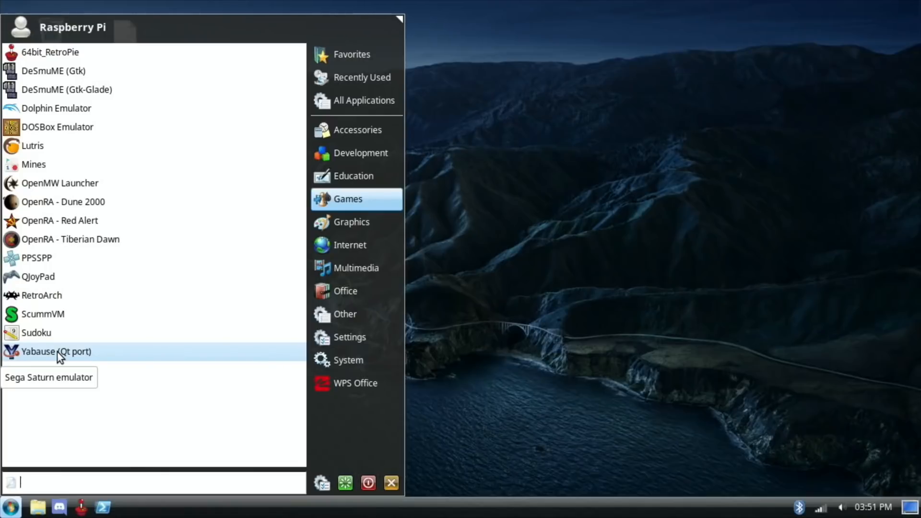
Step: Search the Whisker menu for entries matching 'p' and scroll through the results
type("p")
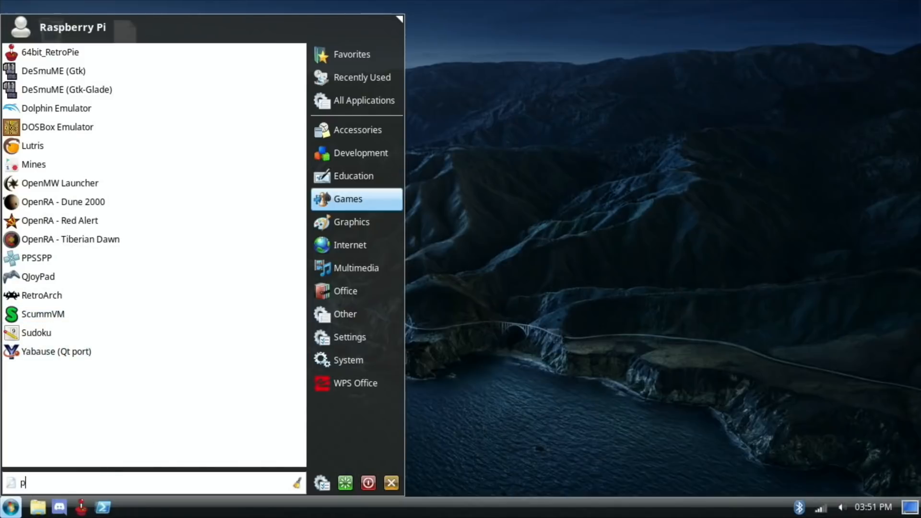
type("ik")
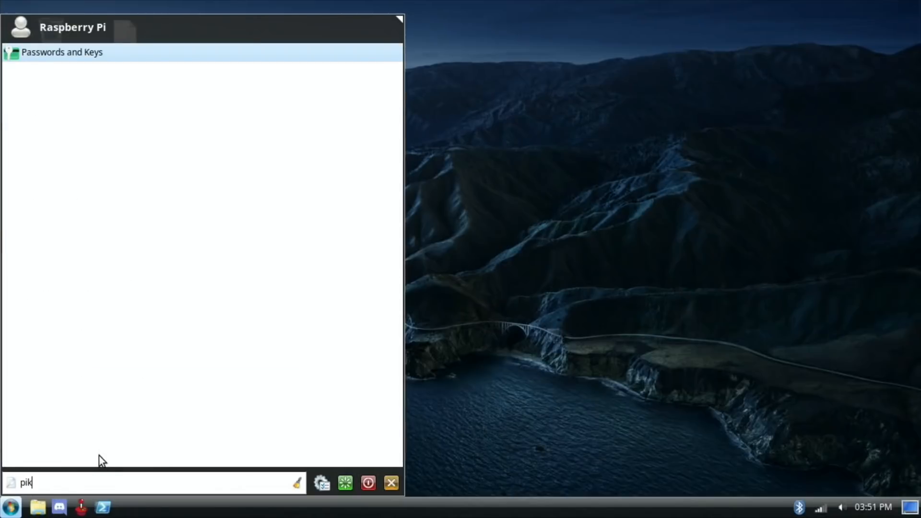
key("BackSpace")
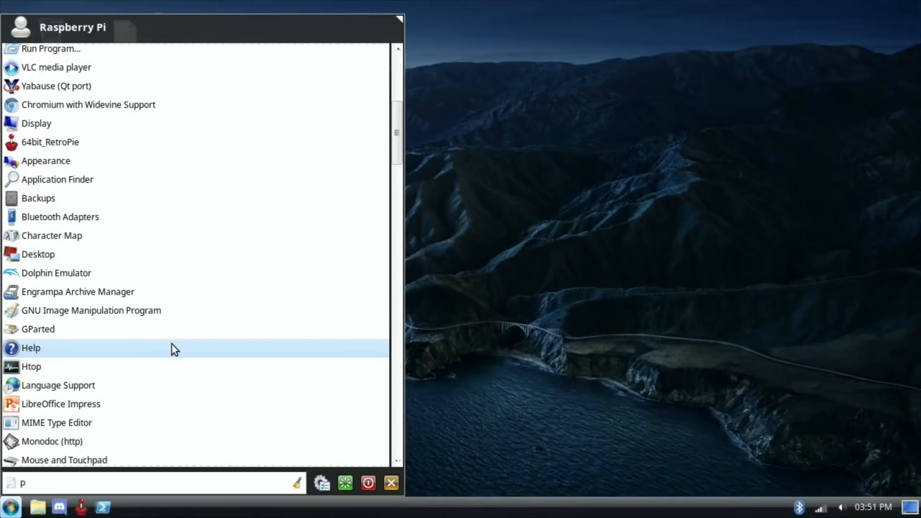
scroll("down", 3)
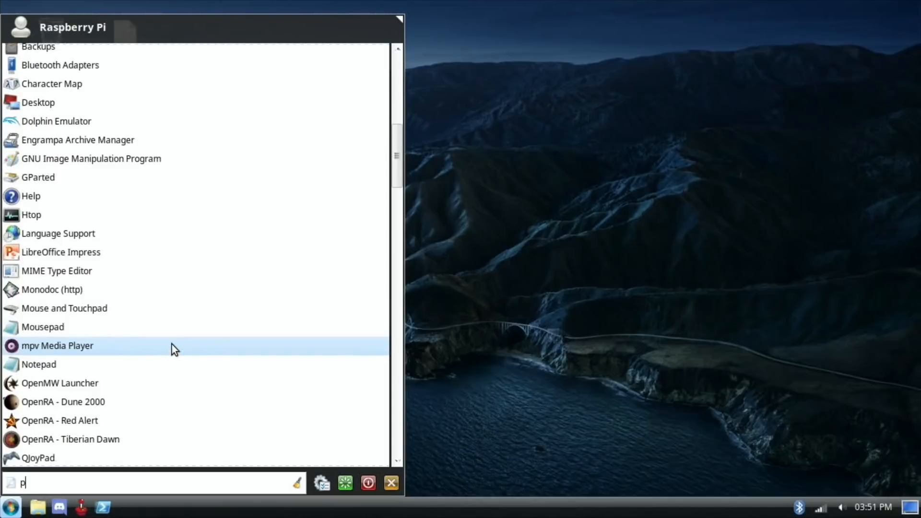
scroll("down", 3)
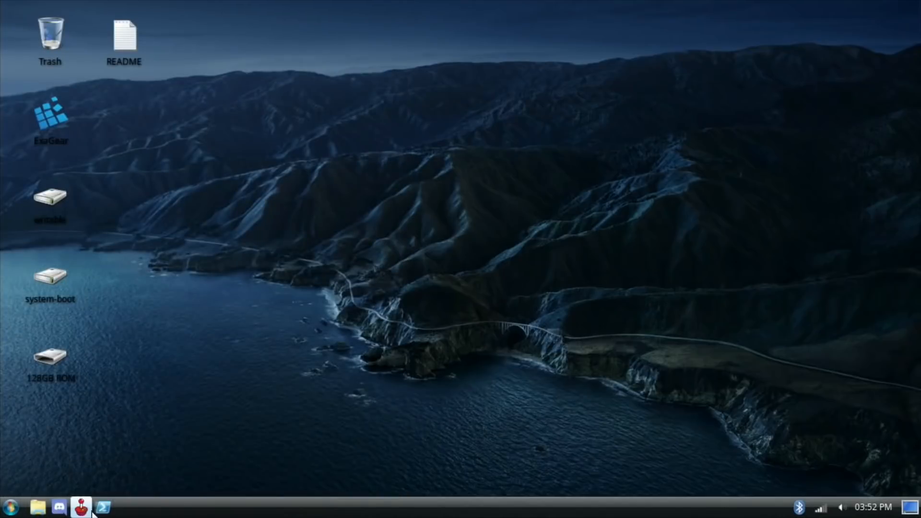
Step: Open Thunar on the pi home folder, then view the Favorites and Other categories in the Whisker menu
left_click(37, 506)
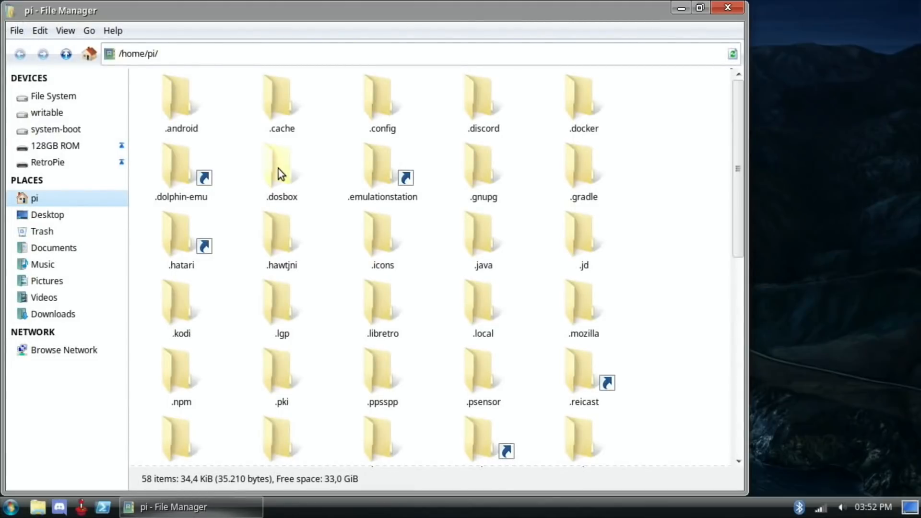
mouse_move(143, 398)
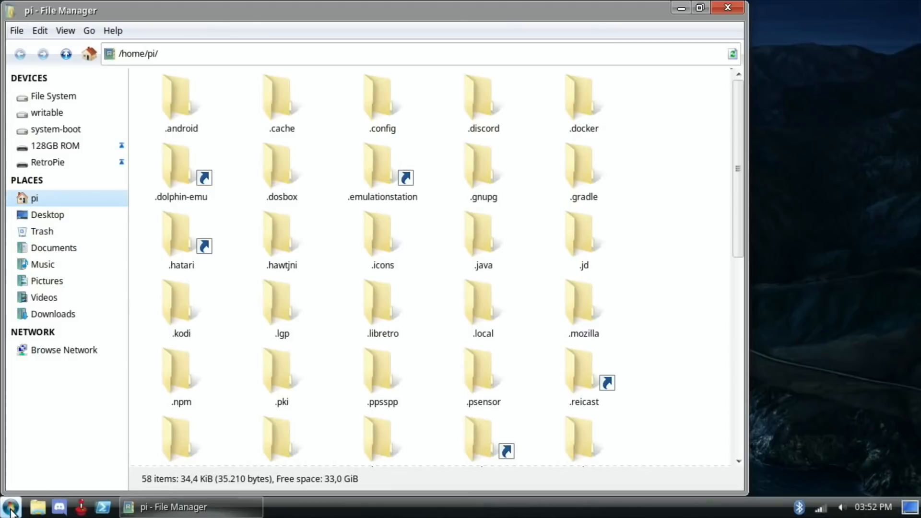
left_click(10, 506)
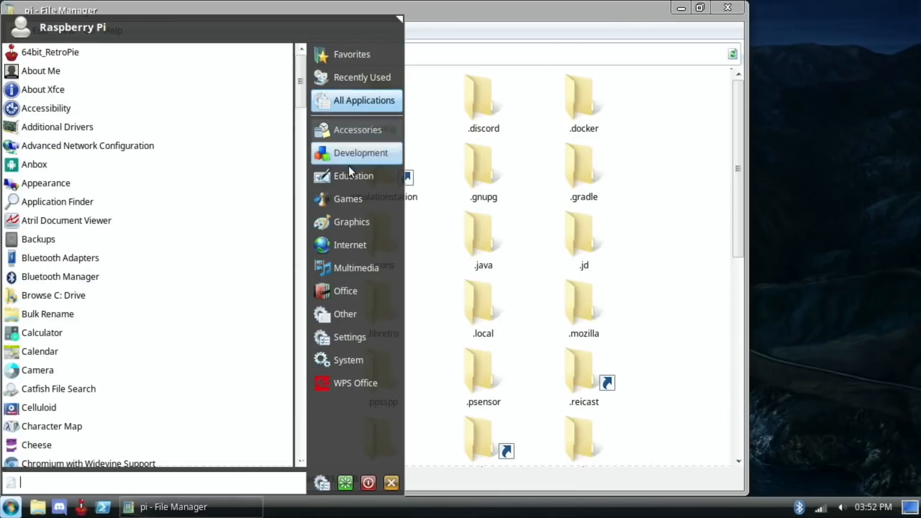
left_click(354, 383)
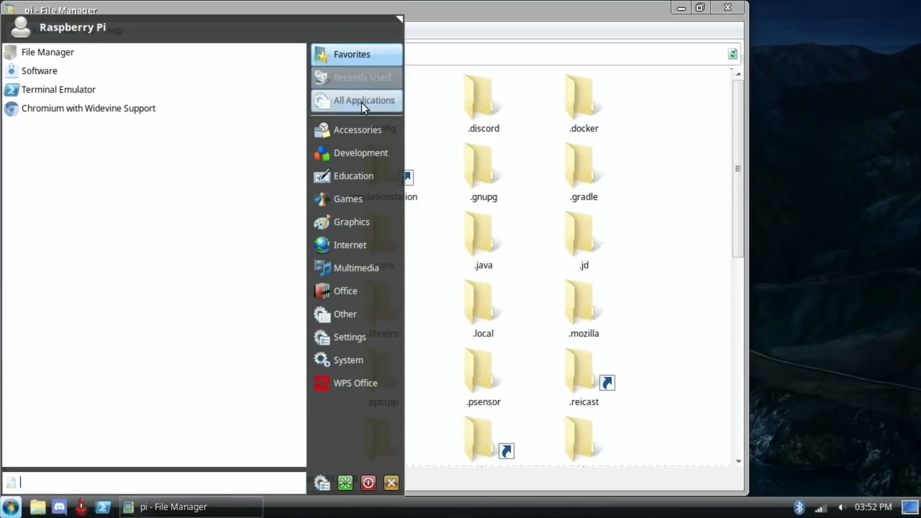
left_click(345, 314)
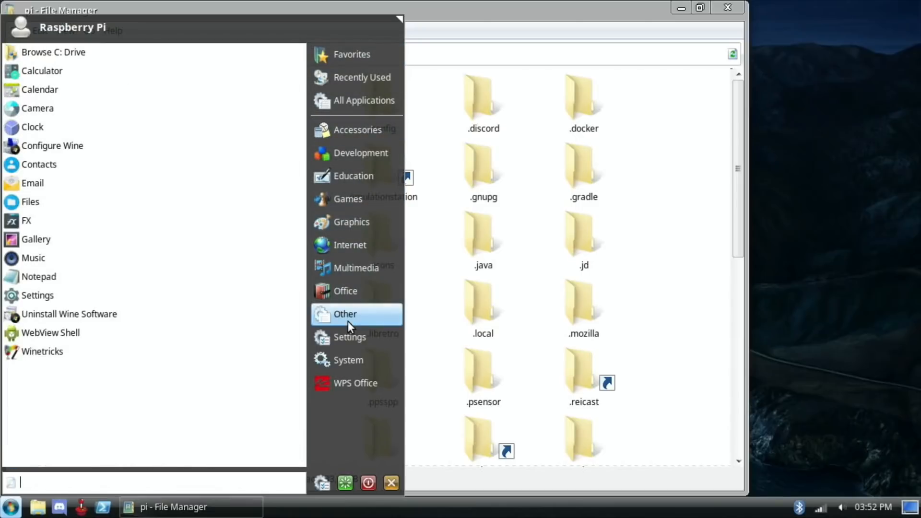
mouse_move(349, 418)
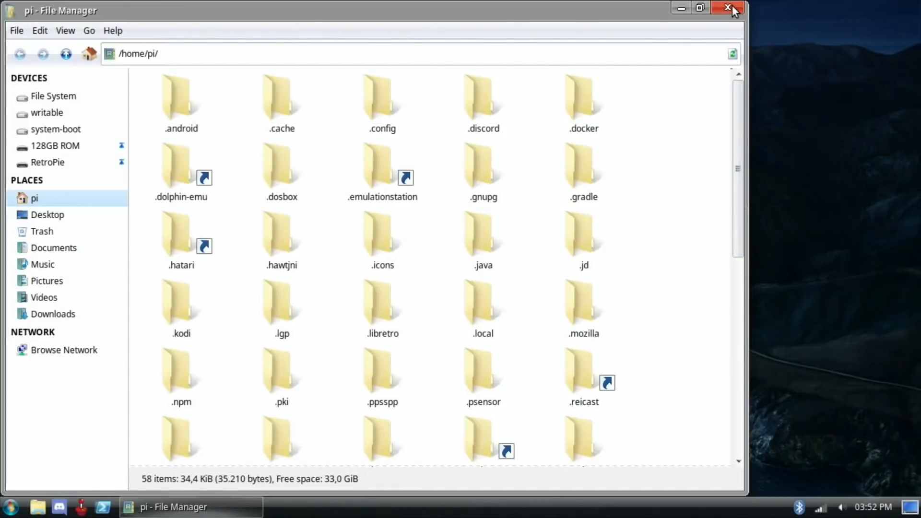
Step: Close Thunar, confirm gamepad 1 in RetroPie, and scroll the systems carousel through Amiga, Arcade and Jaguar
left_click(729, 7)
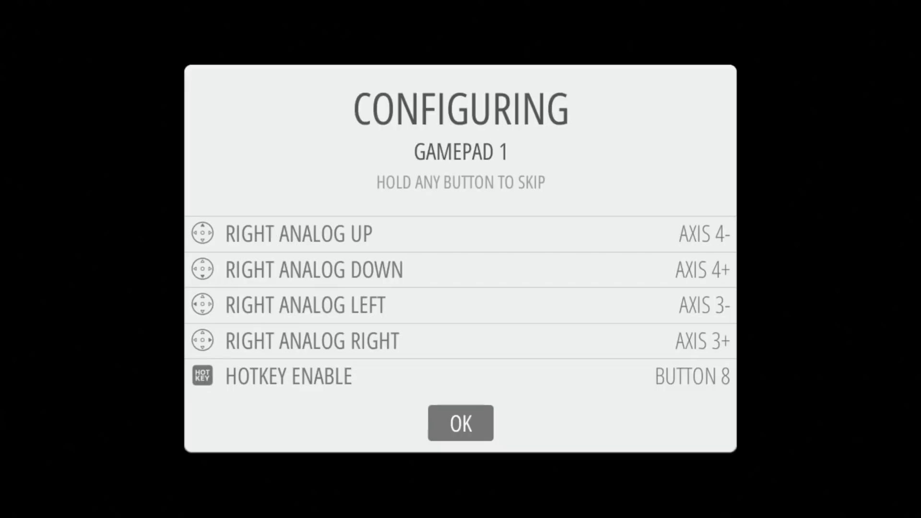
left_click(459, 423)
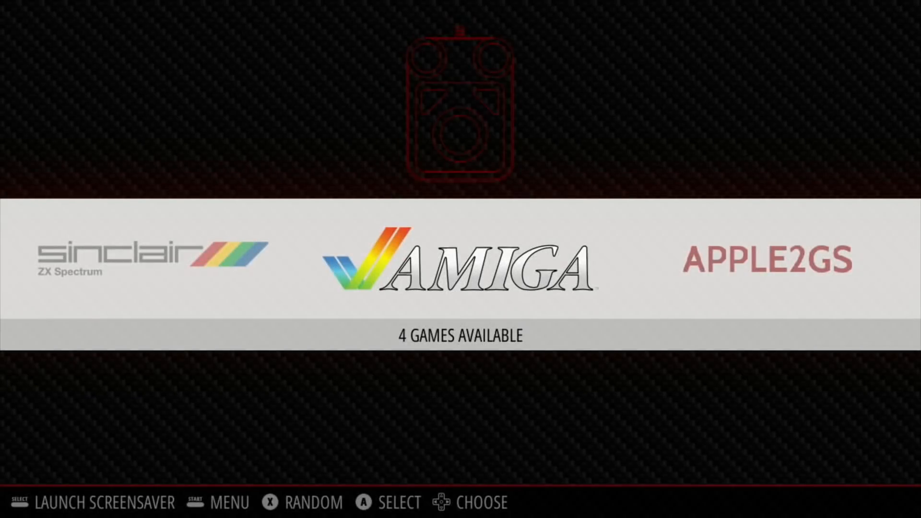
scroll("right", 3)
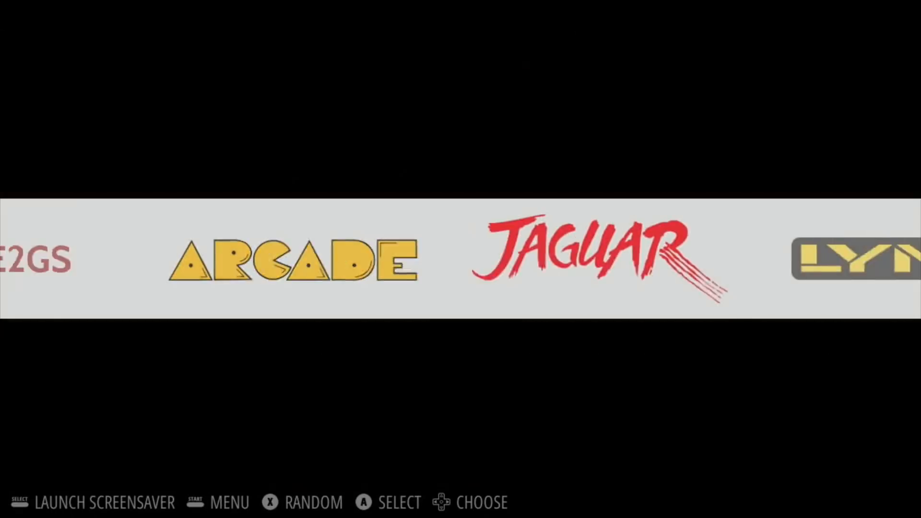
scroll("right", 3)
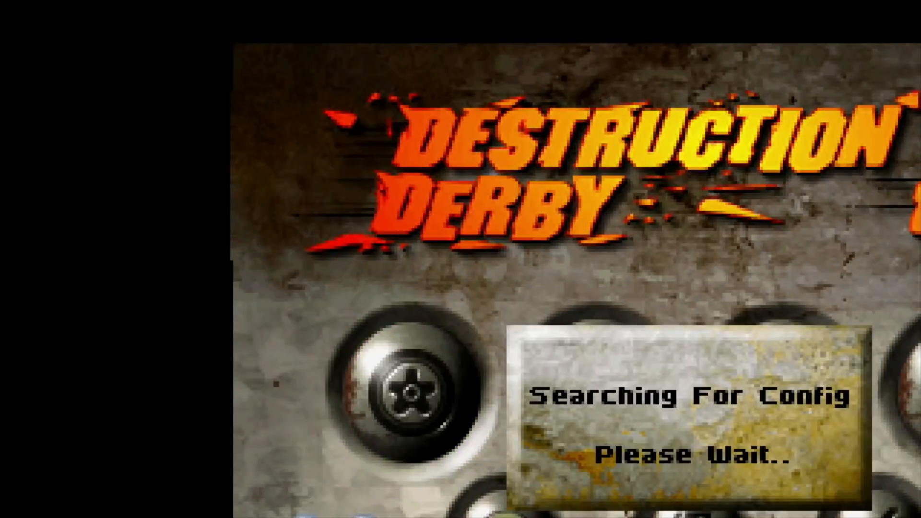
Step: Quit Destruction Derby back to the EmulationStation systems carousel
key("escape")
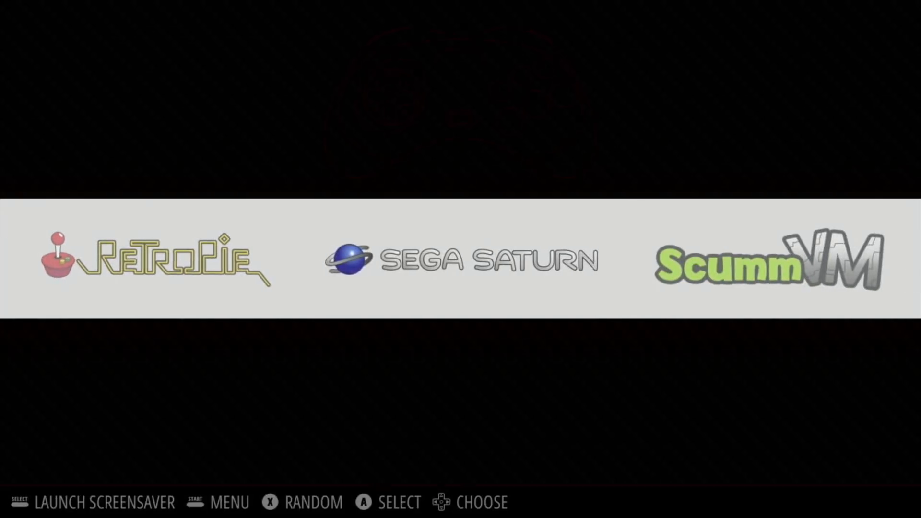
Step: Browse more systems, then quit EmulationStation from the Start menu and confirm, returning to the desktop
scroll("right", 3)
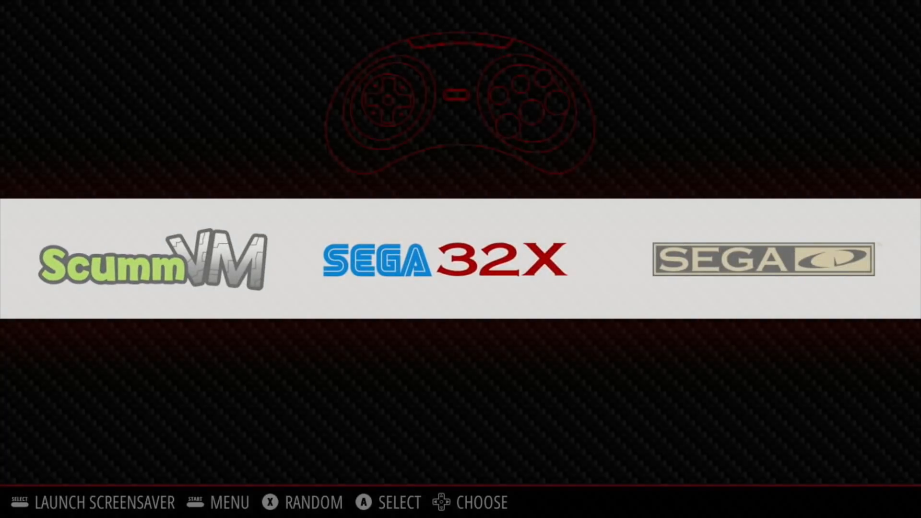
scroll("right", 3)
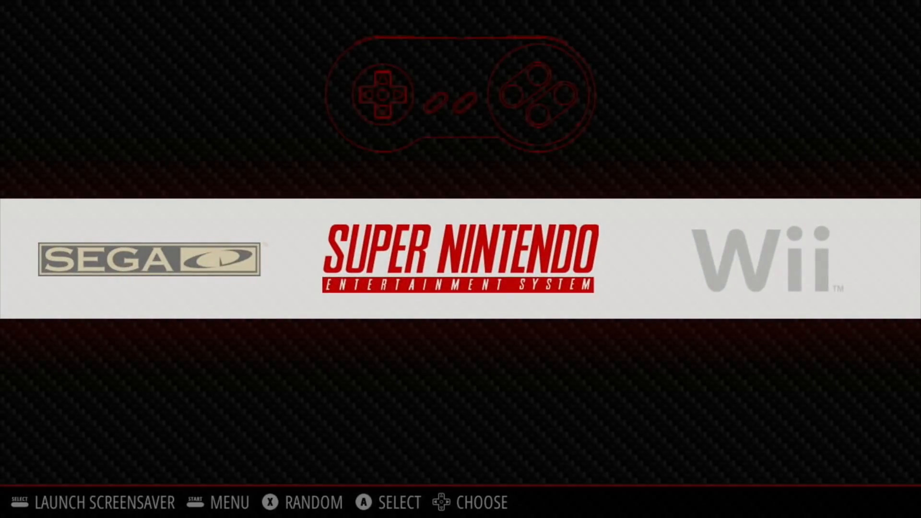
scroll("right", 3)
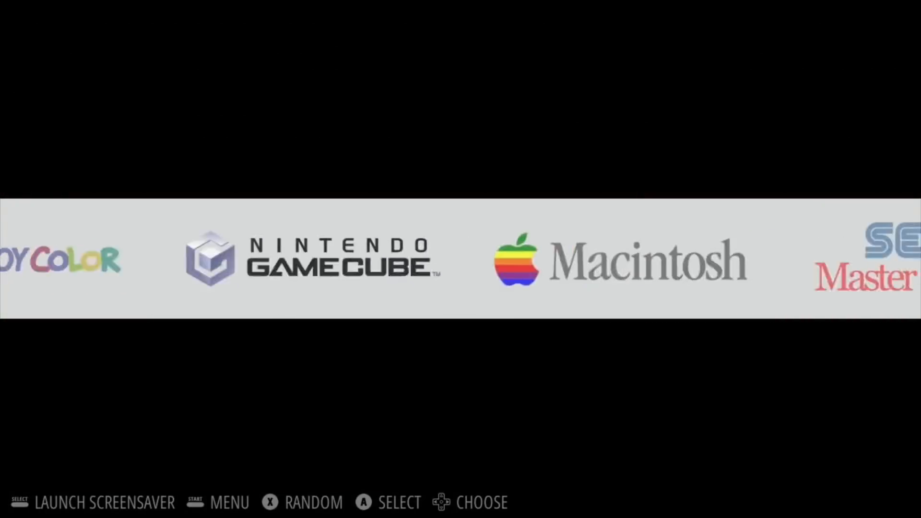
key("start")
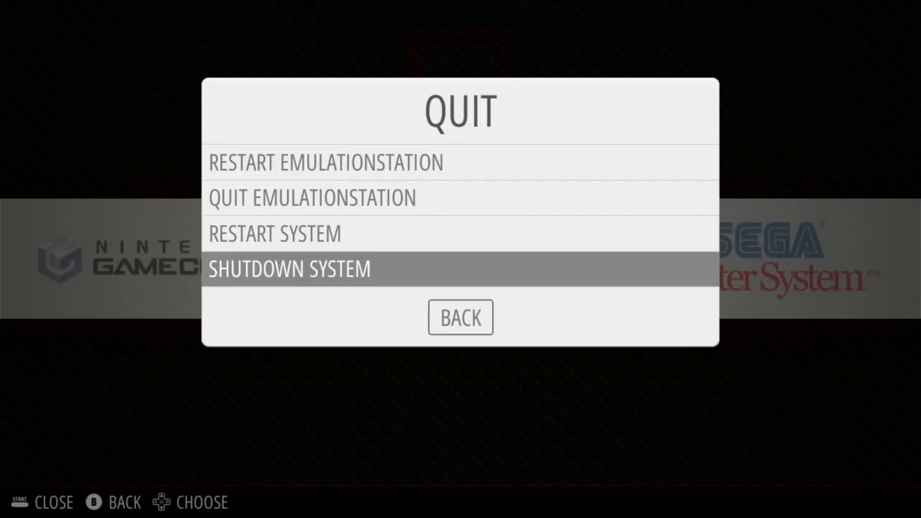
left_click(289, 269)
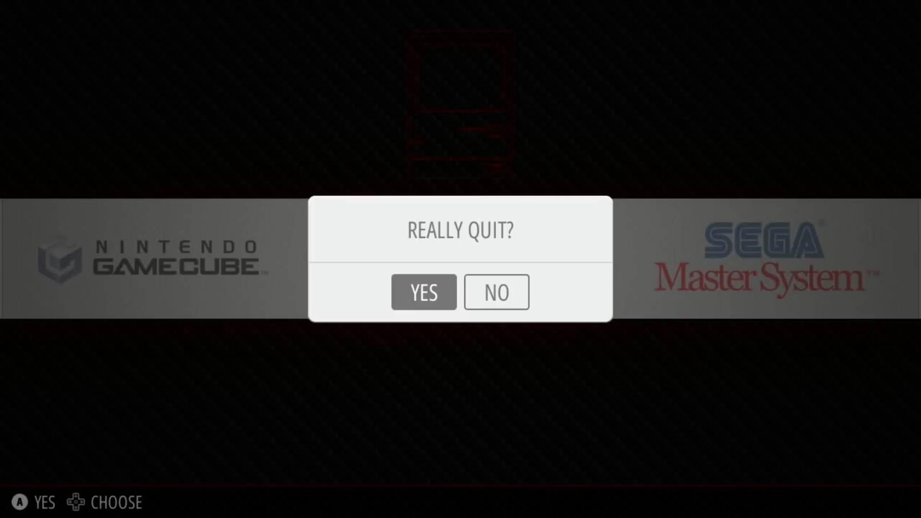
left_click(423, 292)
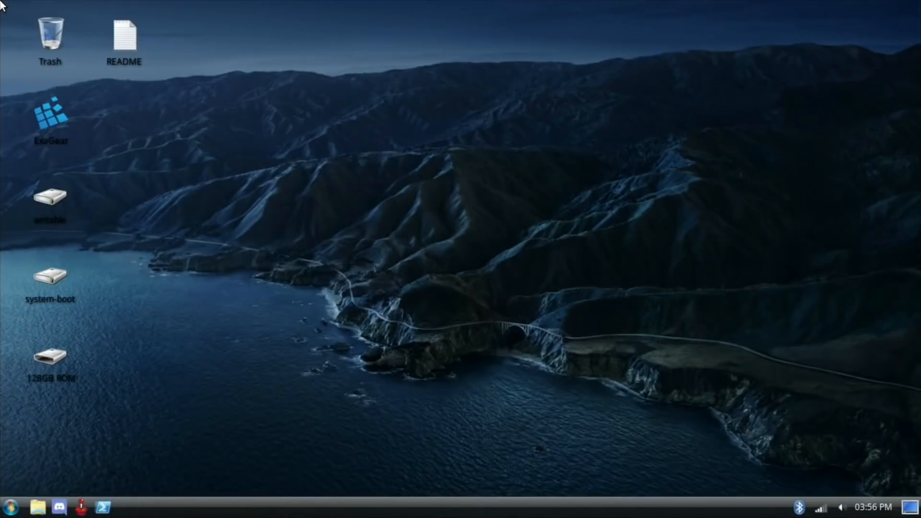
mouse_move(407, 315)
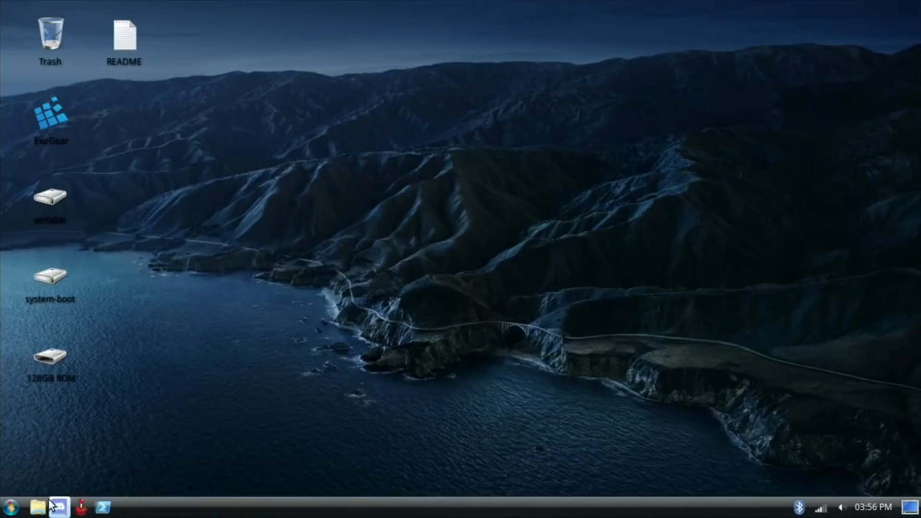
Step: Show the Games category in the Whisker menu, listing 64bit_RetroPie through Yabause (Qt port)
left_click(10, 507)
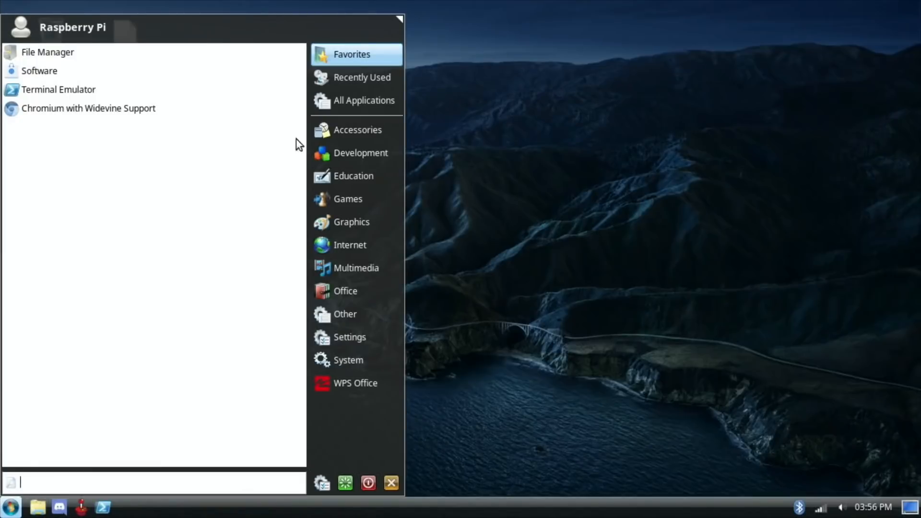
left_click(348, 199)
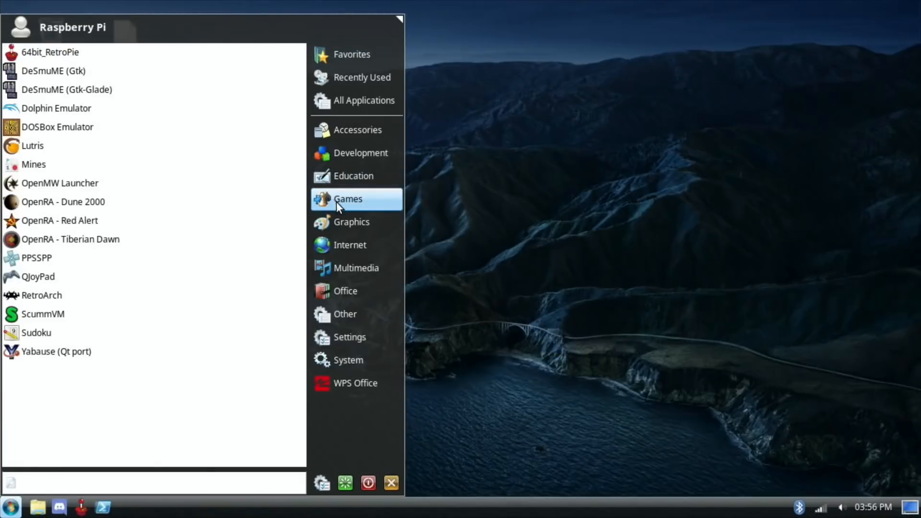